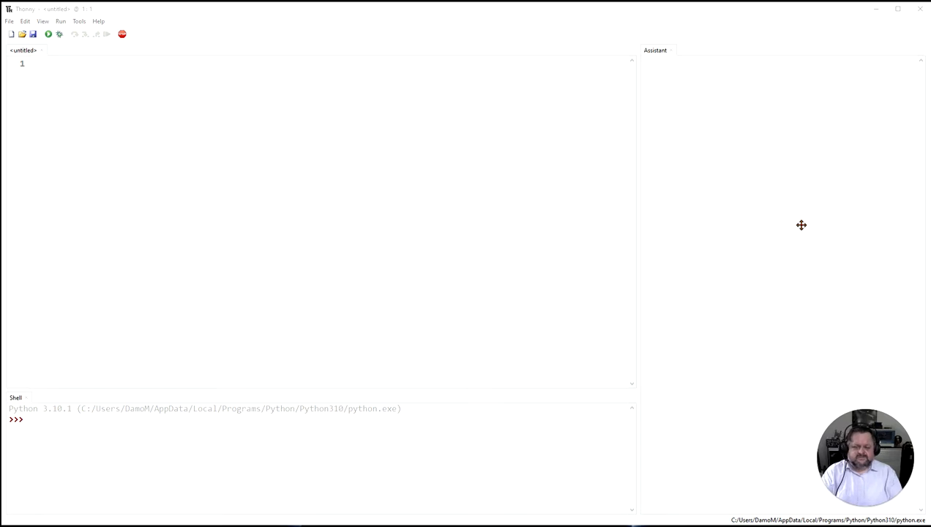
pyautogui.moveTo(547, 61)
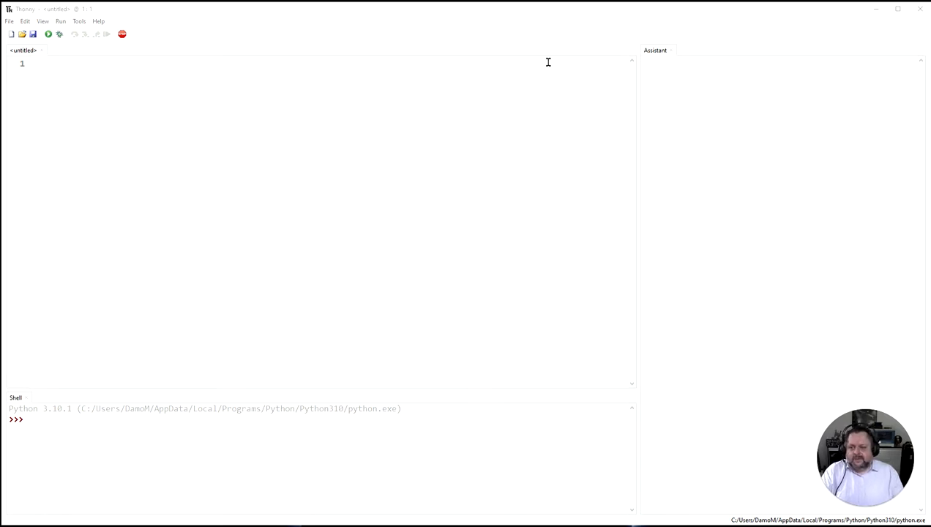
pyautogui.moveTo(615, 48)
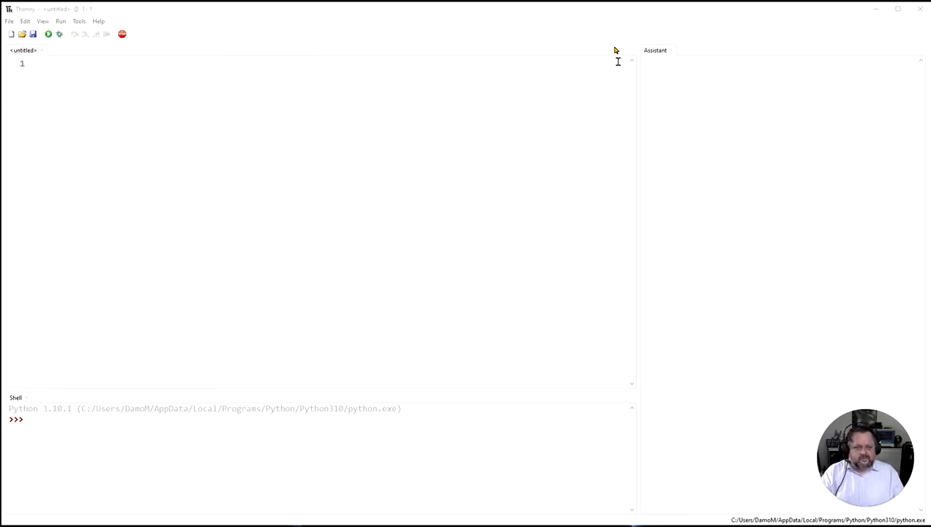
pyautogui.moveTo(599, 258)
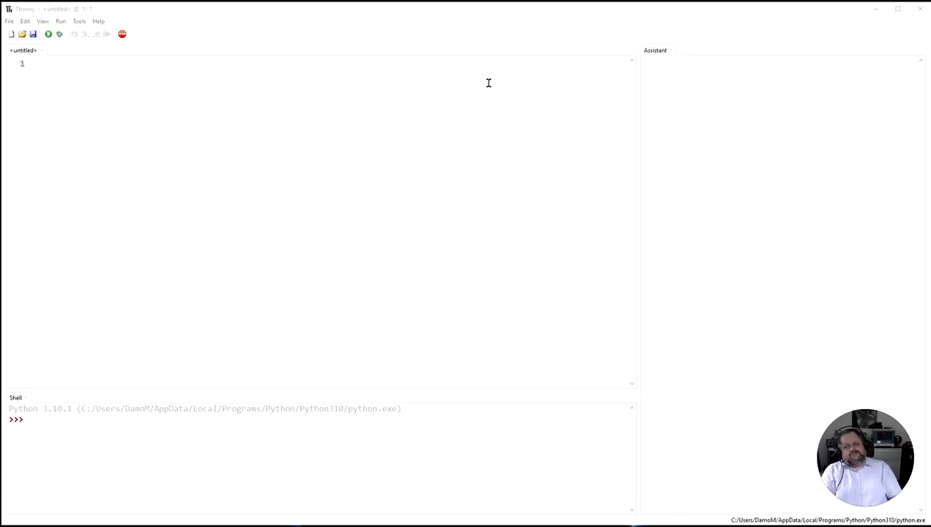
pyautogui.moveTo(446, 181)
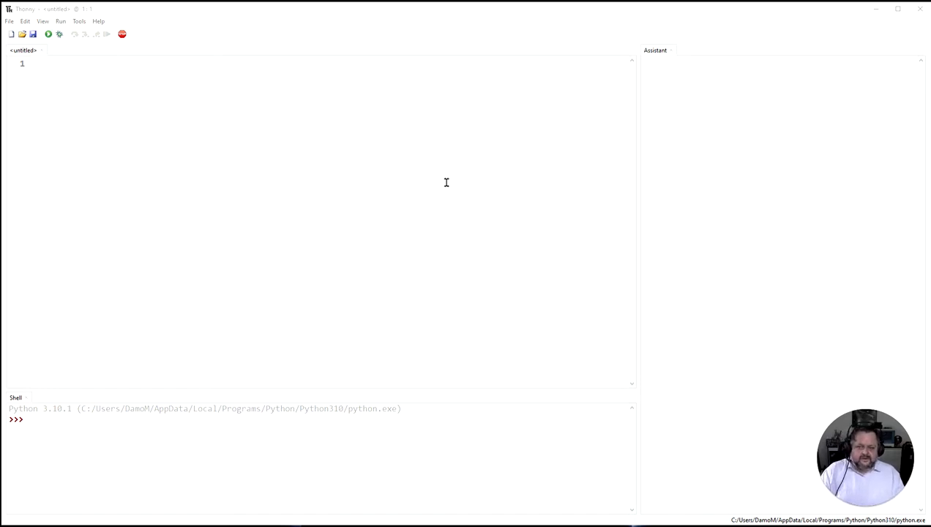
pyautogui.moveTo(578, 211)
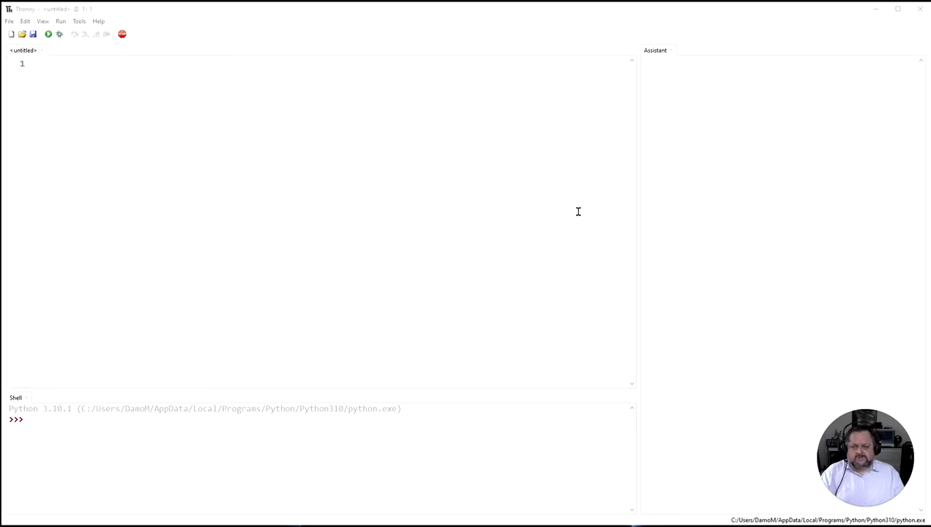
pyautogui.moveTo(552, 331)
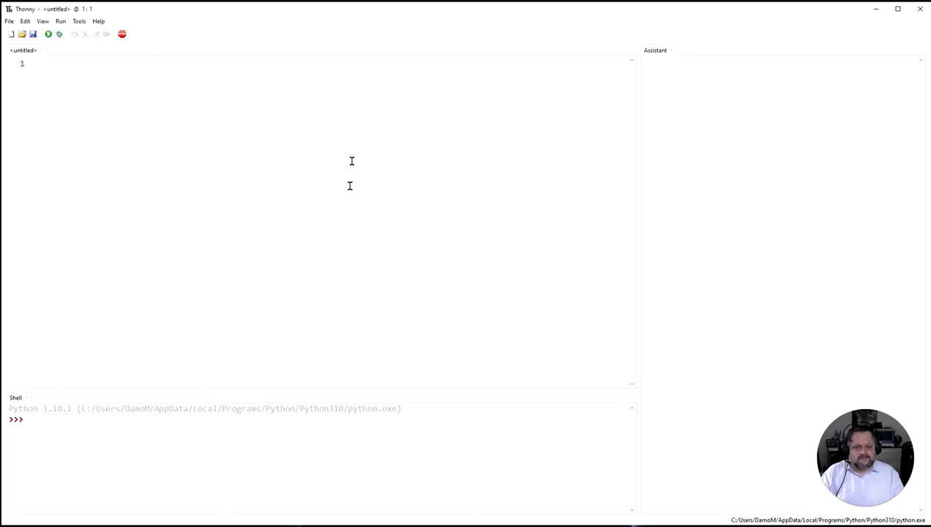
pyautogui.moveTo(282, 187)
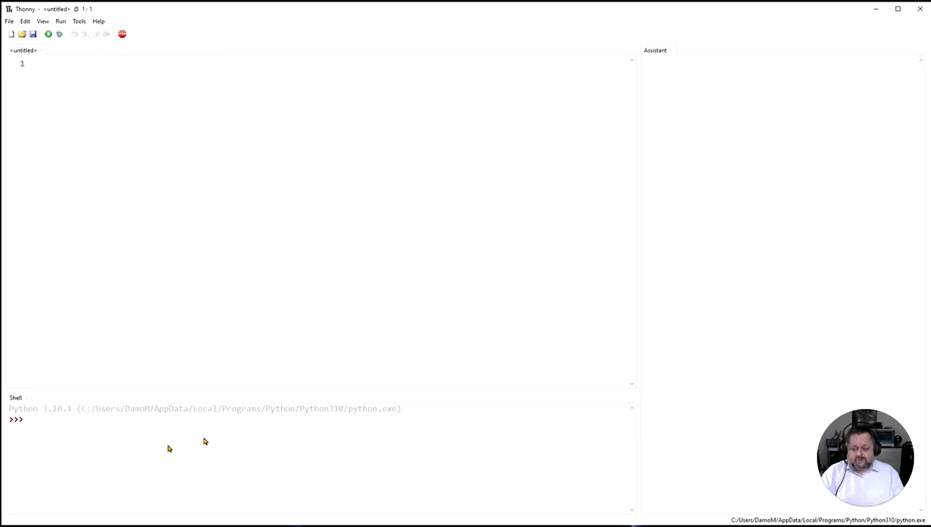
pyautogui.moveTo(149, 445)
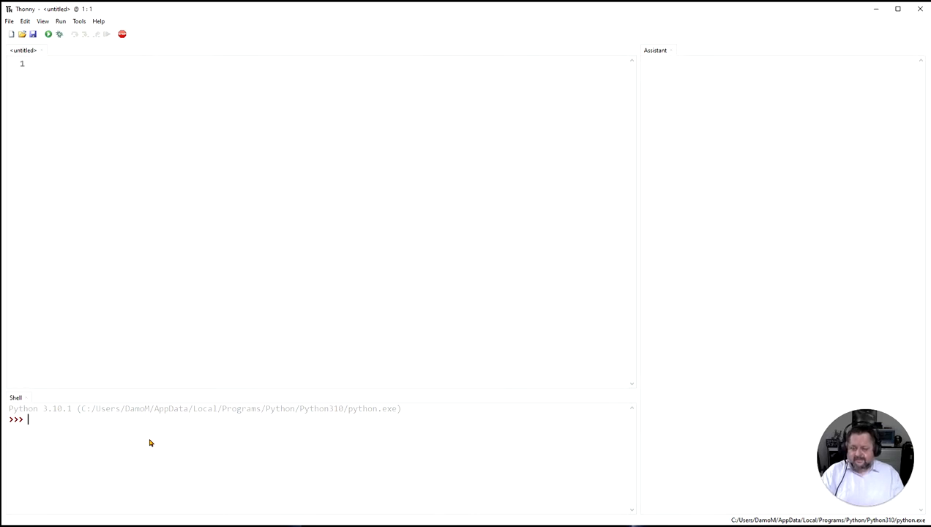
pyautogui.moveTo(293, 464)
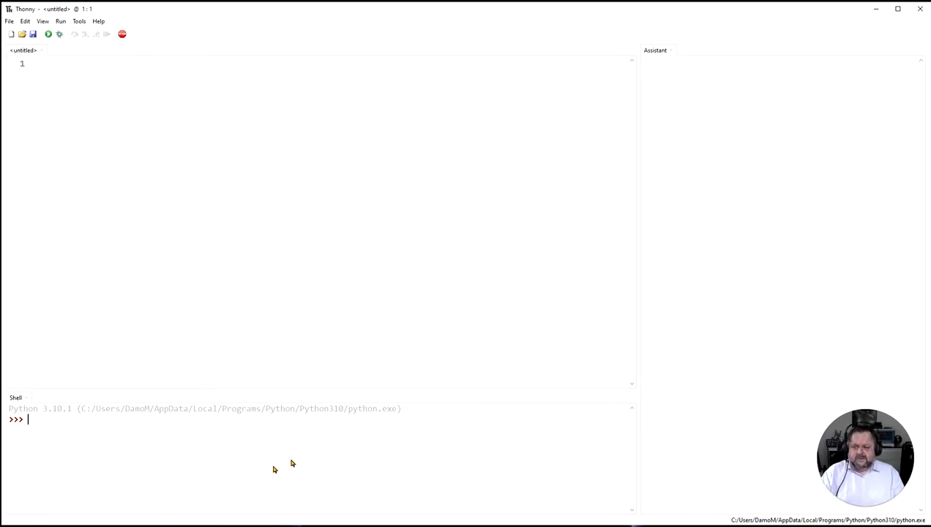
pyautogui.moveTo(729, 246)
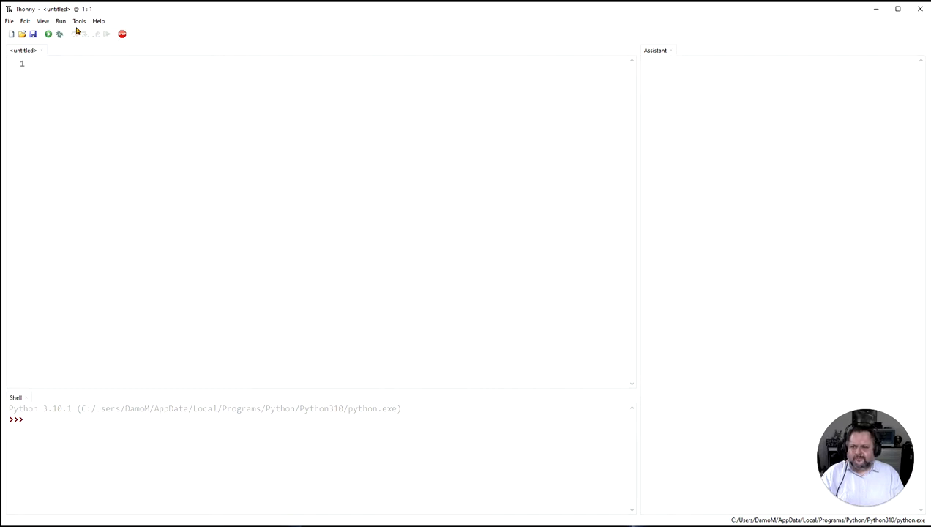
# Step: Glance at the Tools menu and close it without choosing anything
pyautogui.click(79, 20)
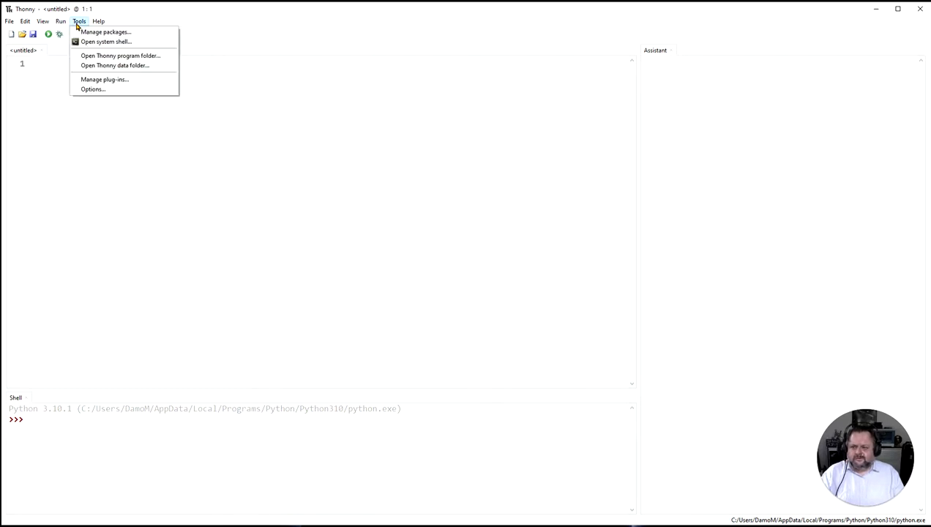
pyautogui.click(63, 21)
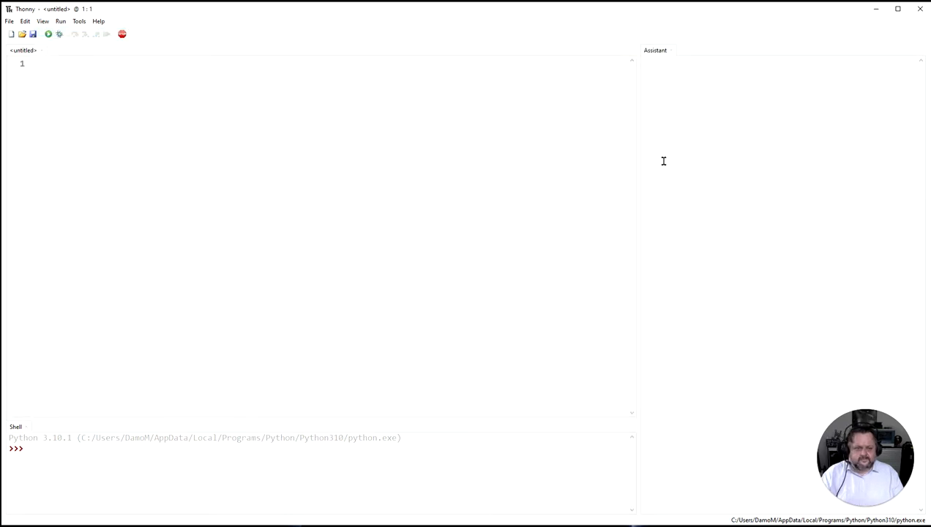
pyautogui.moveTo(671, 212)
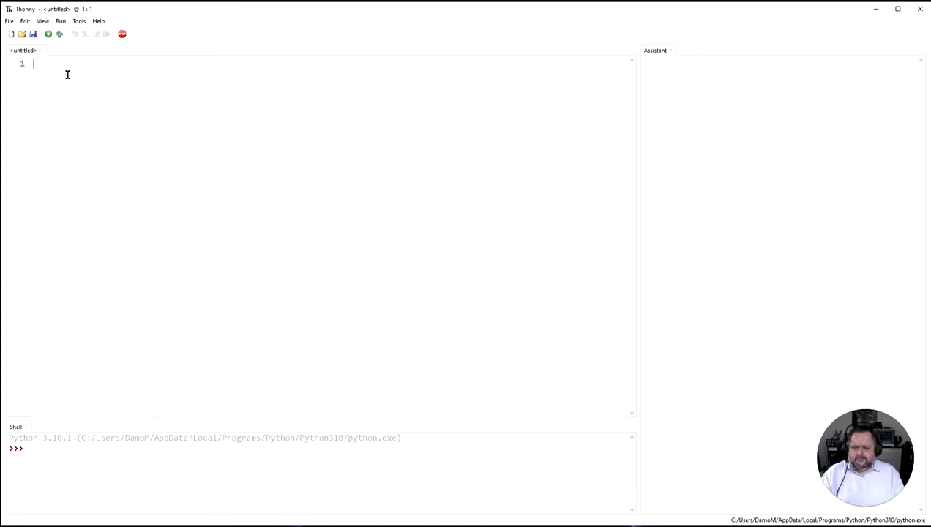
# Step: Write the comment line '# Our First Program' on line 1 of the script
pyautogui.write('#')
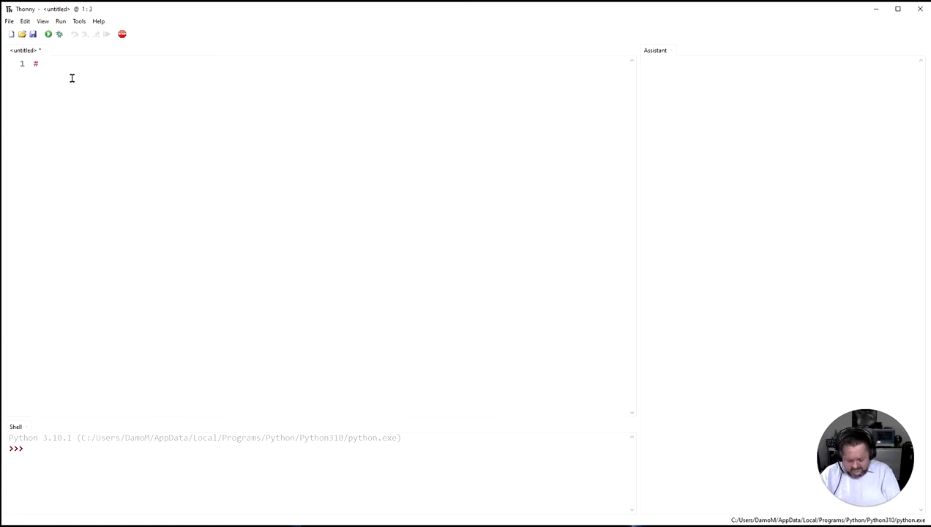
pyautogui.write('Our First')
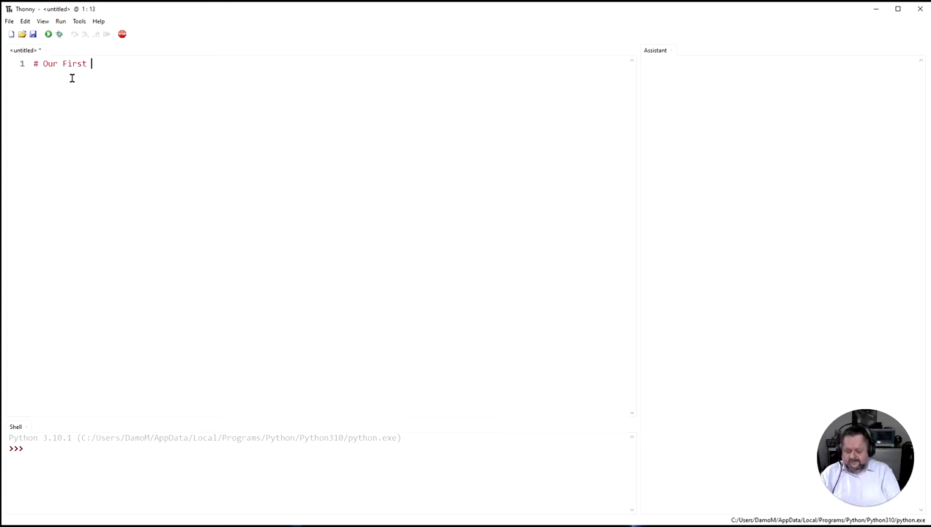
pyautogui.write('Prog')
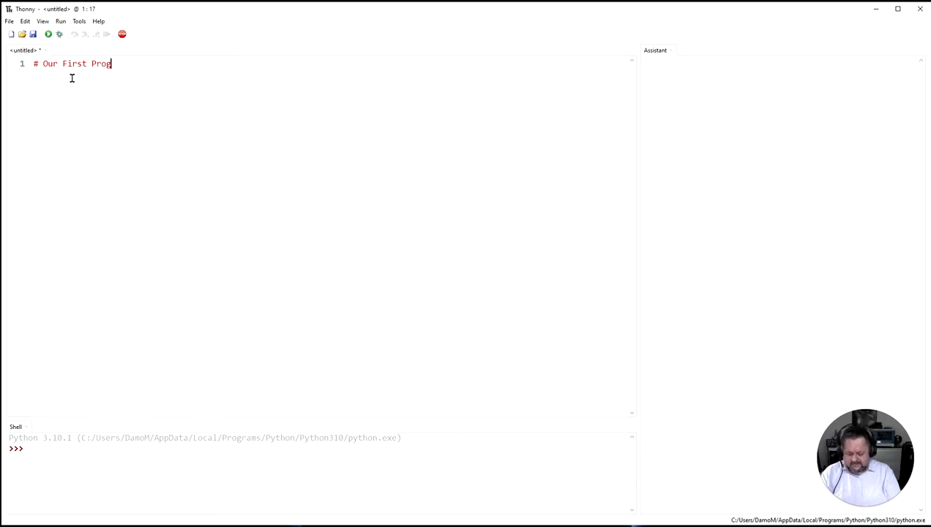
pyautogui.write('ram')
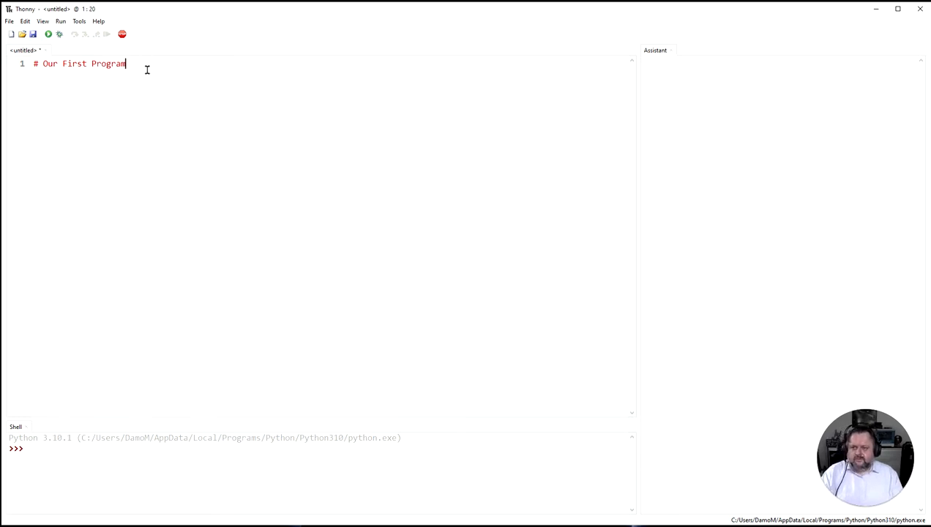
pyautogui.moveTo(293, 181)
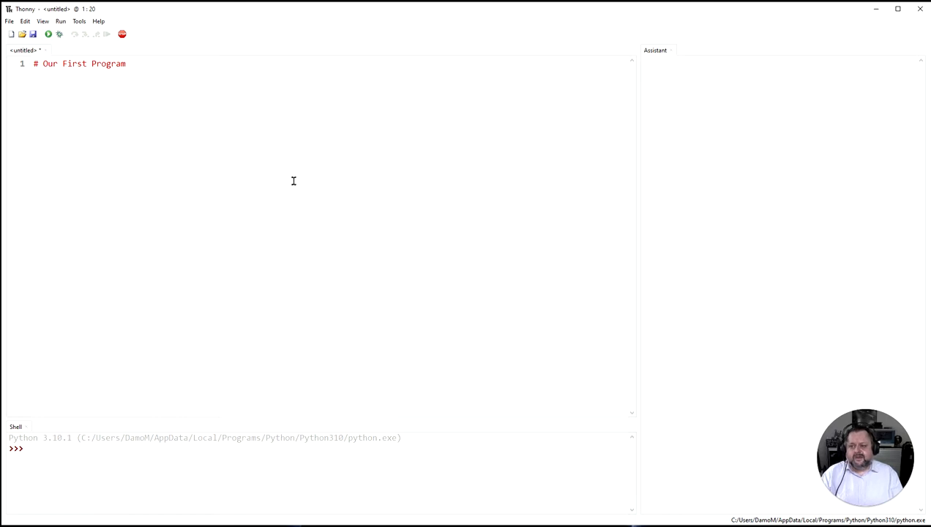
pyautogui.moveTo(292, 260)
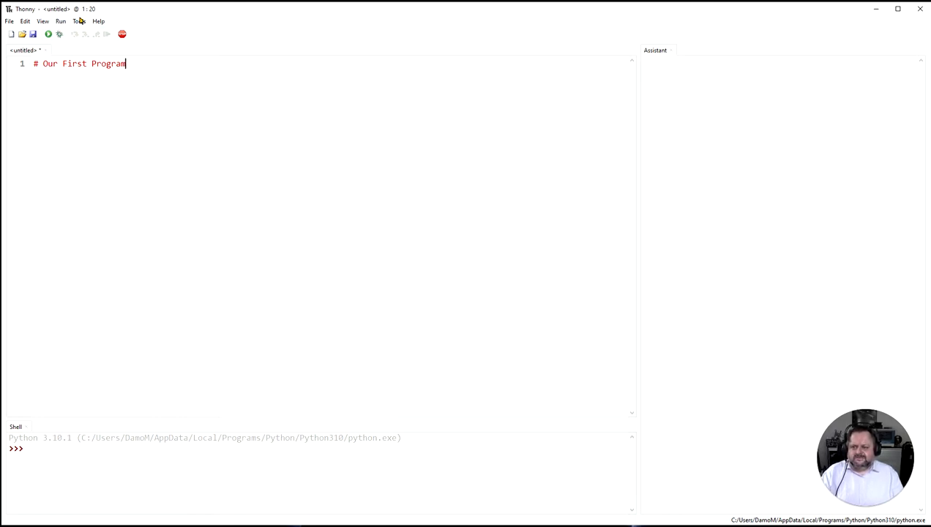
# Step: Review the Theme & Font settings, keep IDLE Classic as syntax theme, and apply
pyautogui.click(80, 22)
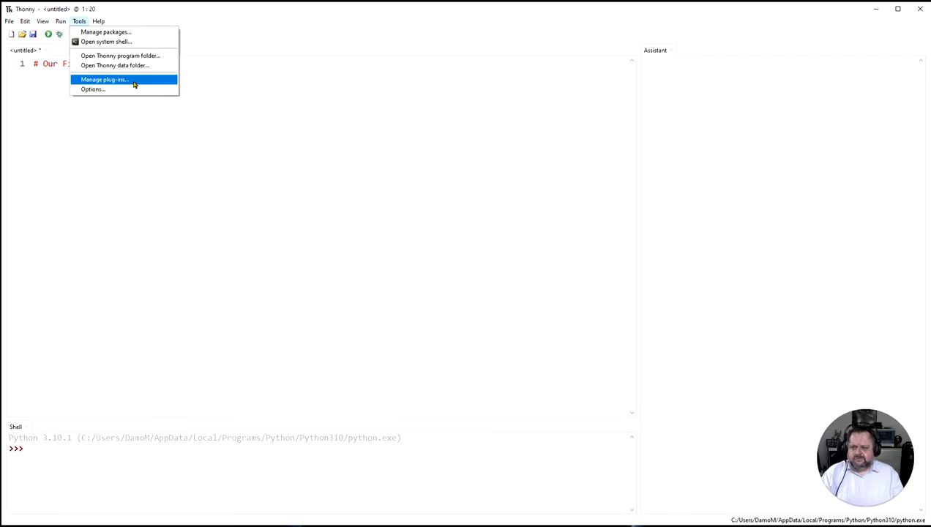
pyautogui.click(90, 89)
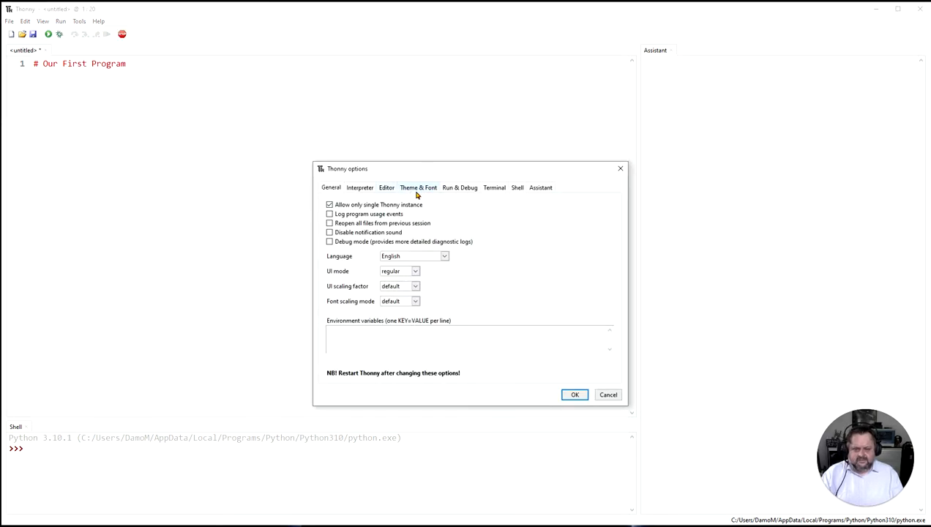
pyautogui.click(419, 187)
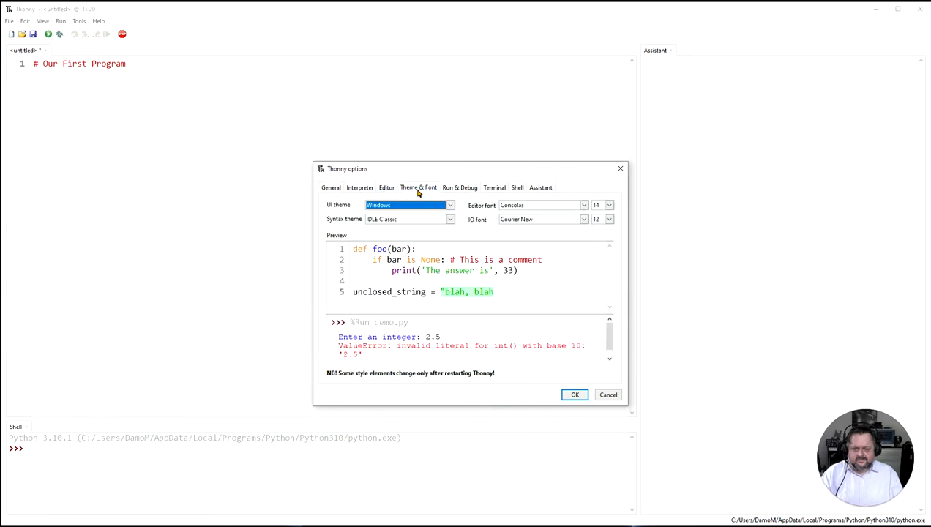
pyautogui.click(449, 219)
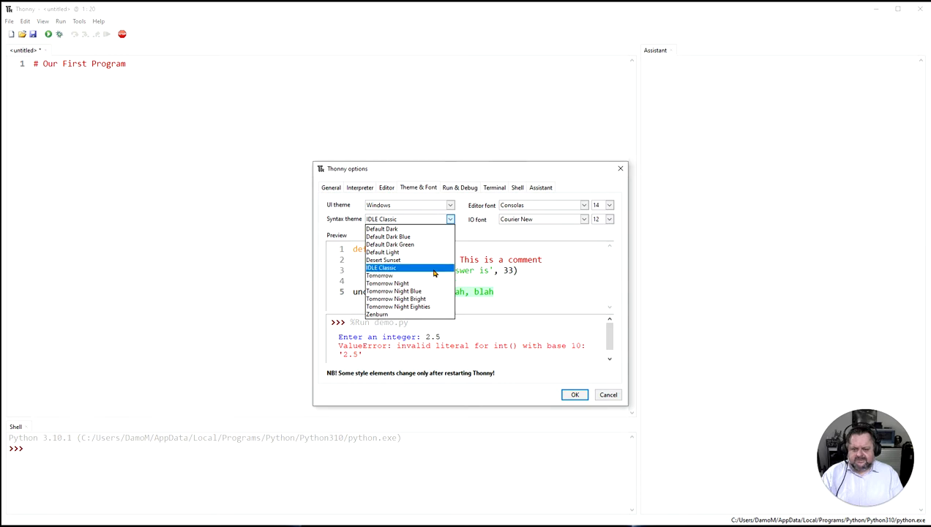
pyautogui.click(381, 266)
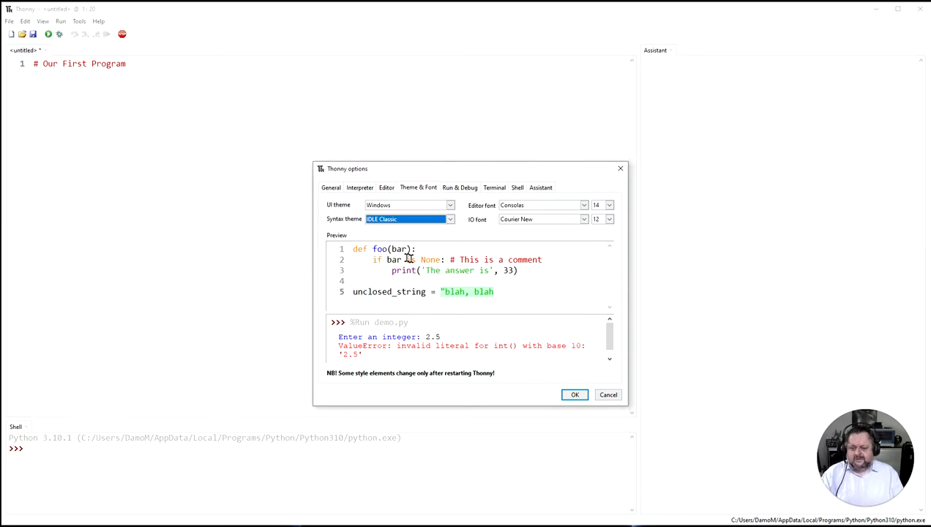
pyautogui.moveTo(527, 322)
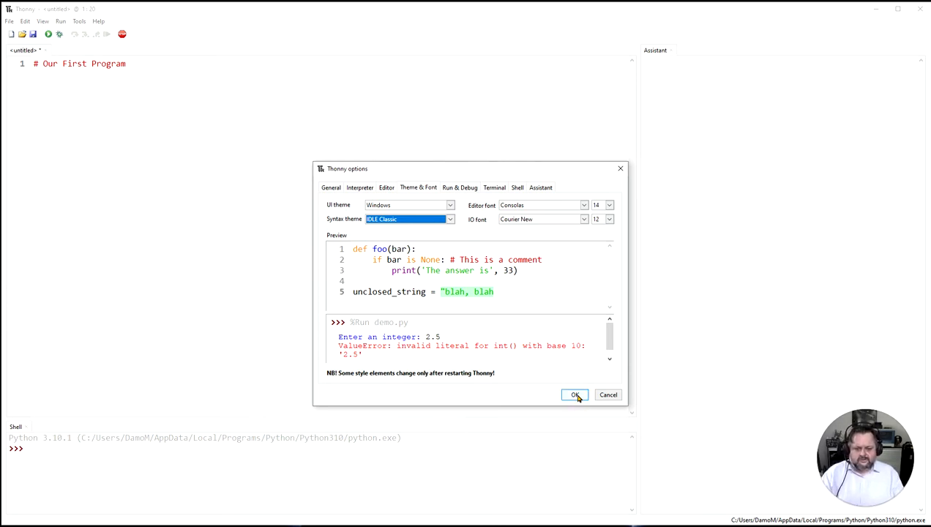
pyautogui.click(574, 395)
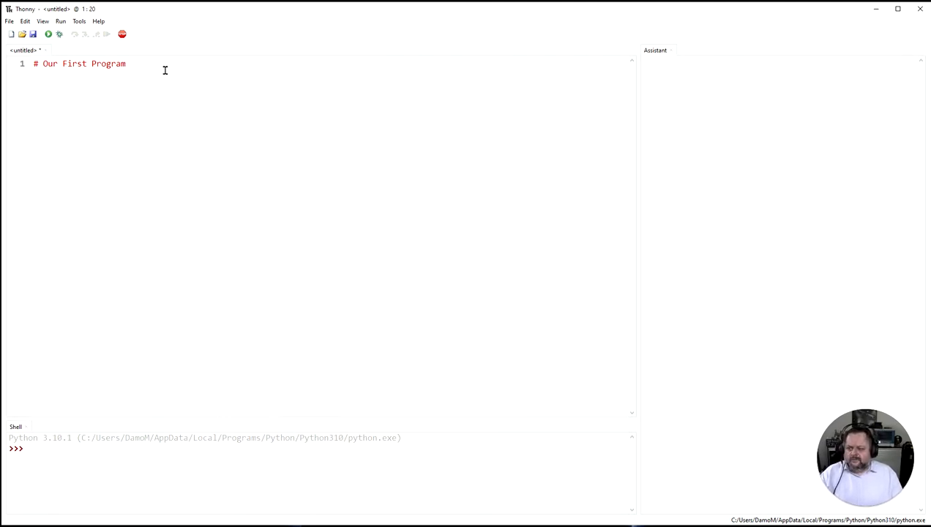
# Step: Add the line print("Hello World") below the comment
pyautogui.press('Enter')
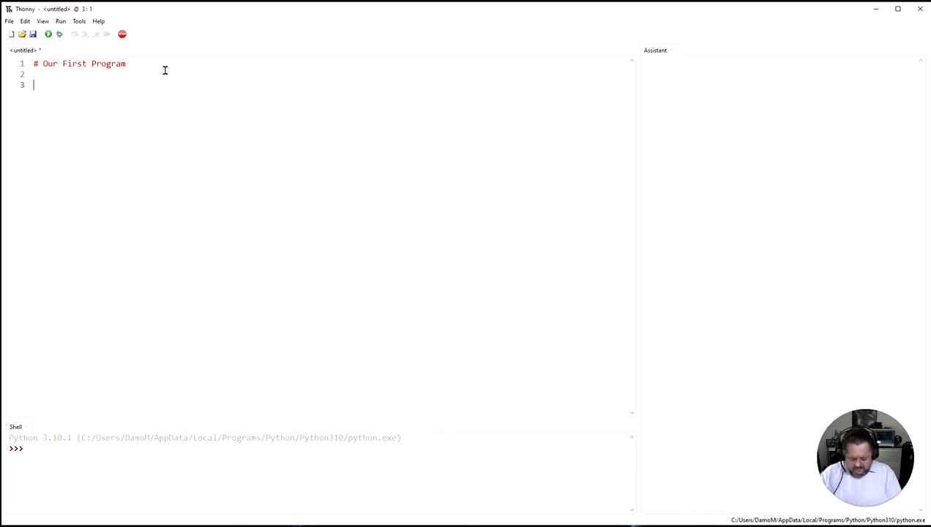
pyautogui.write('print')
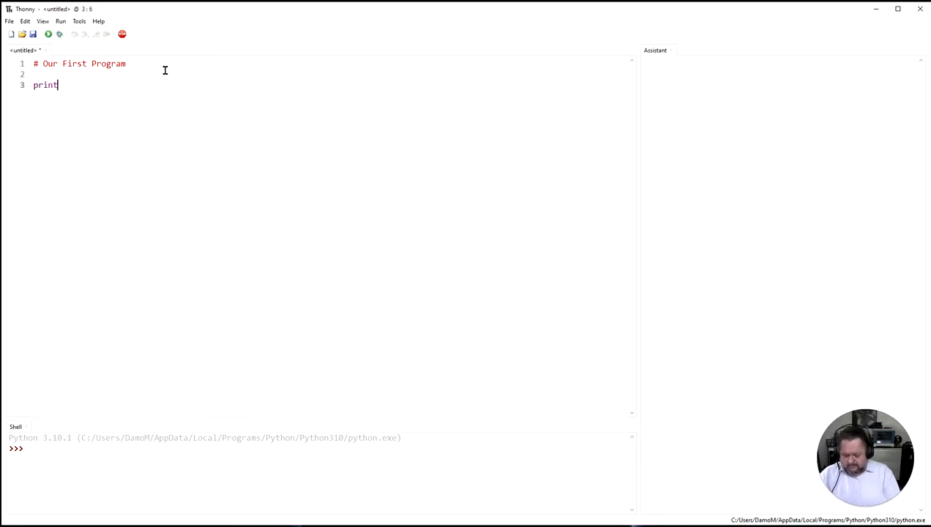
pyautogui.write('("Hel')
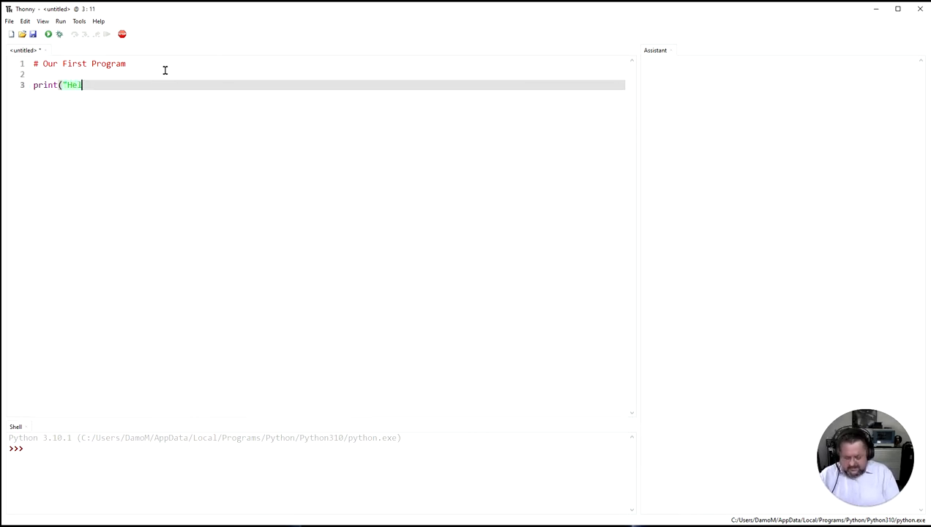
pyautogui.write('lo World')
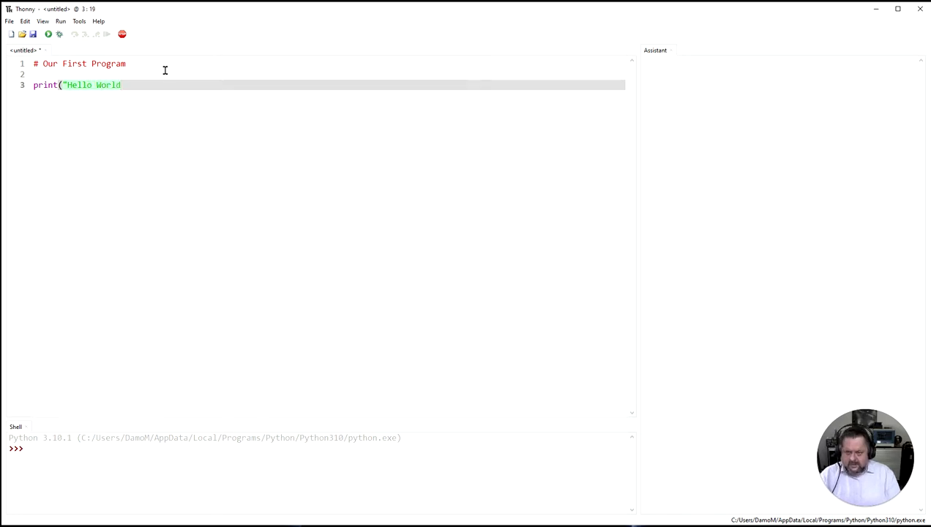
pyautogui.write('"')
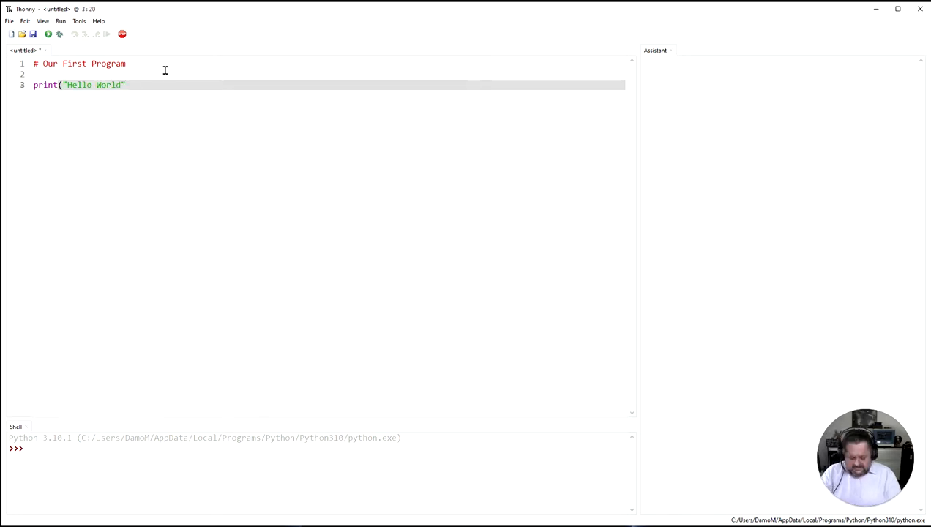
pyautogui.write(')')
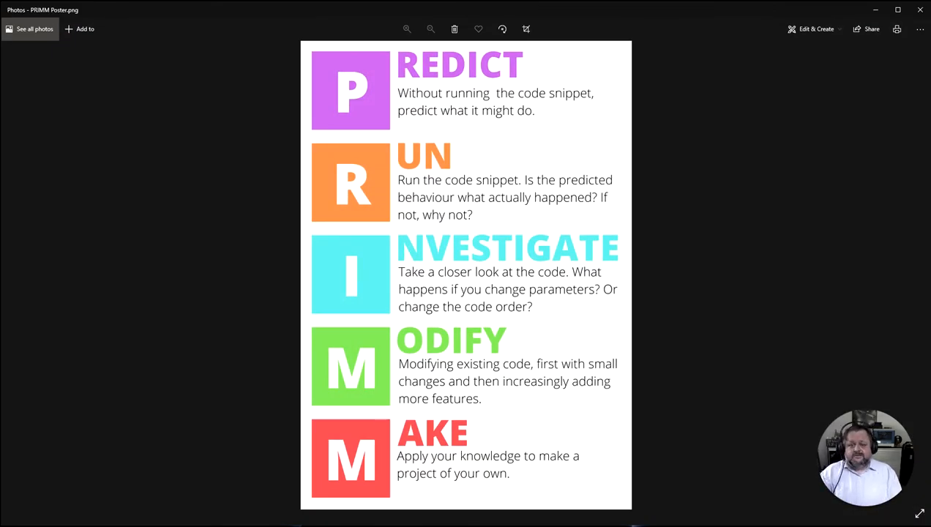
pyautogui.moveTo(368, 78)
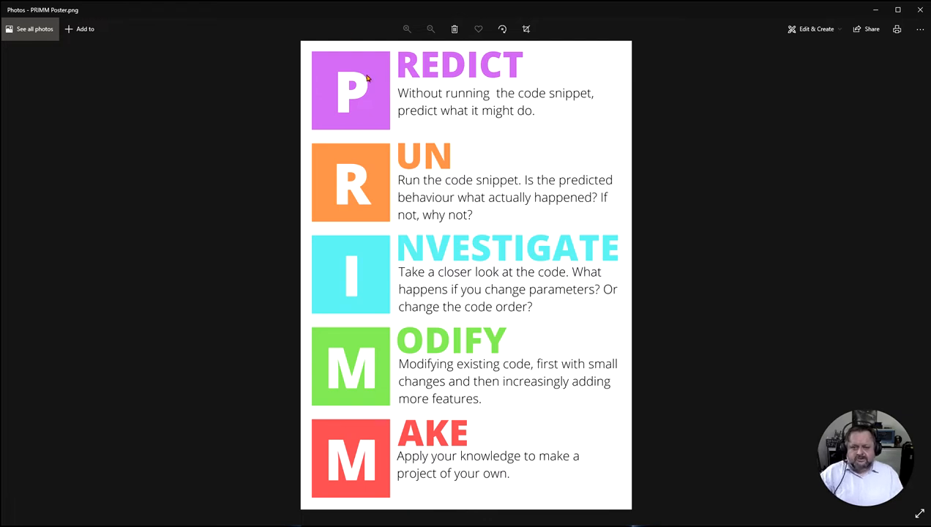
pyautogui.moveTo(489, 94)
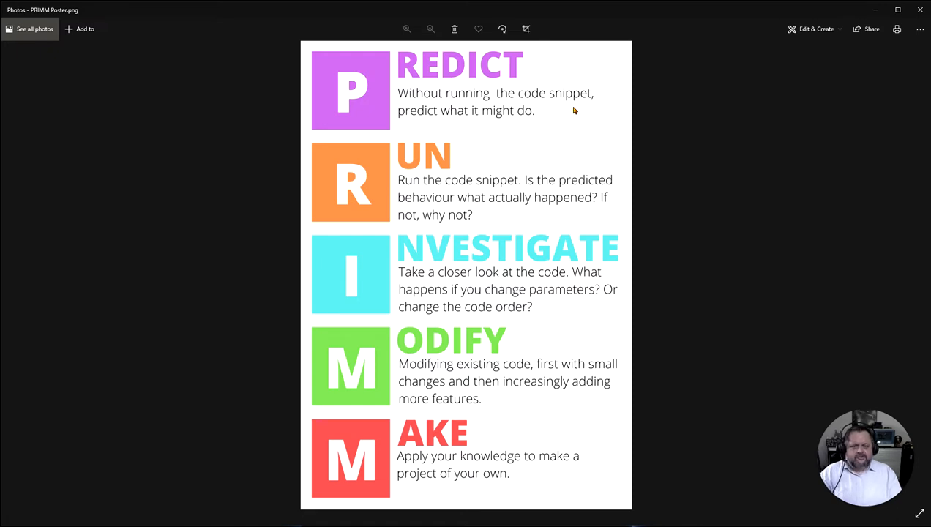
pyautogui.moveTo(526, 265)
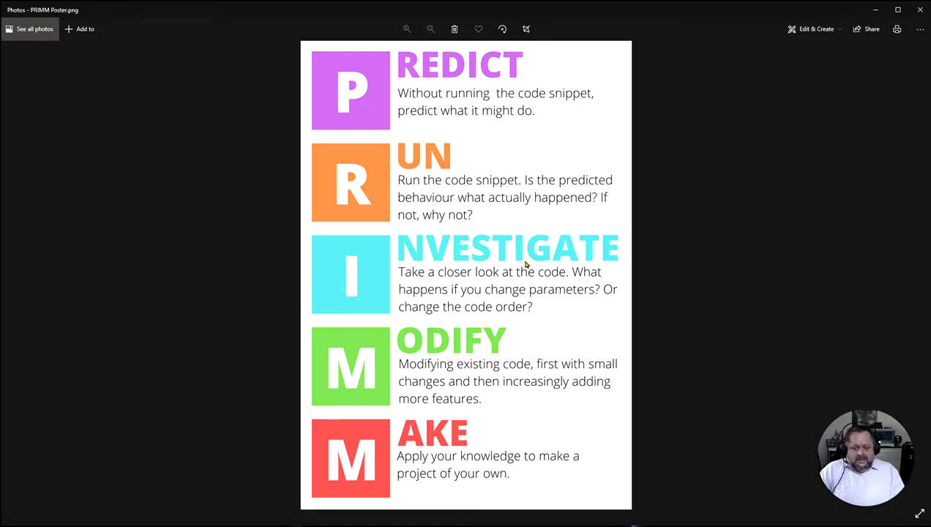
pyautogui.moveTo(591, 374)
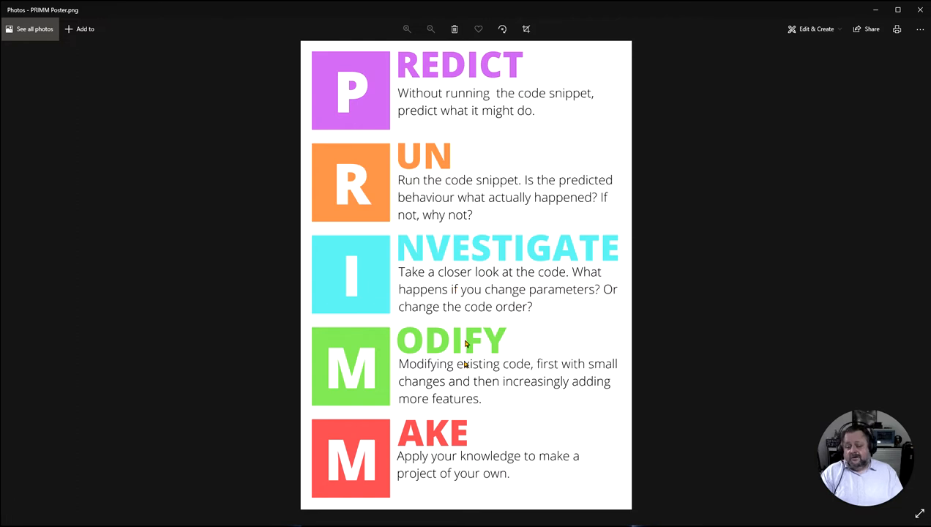
pyautogui.moveTo(644, 408)
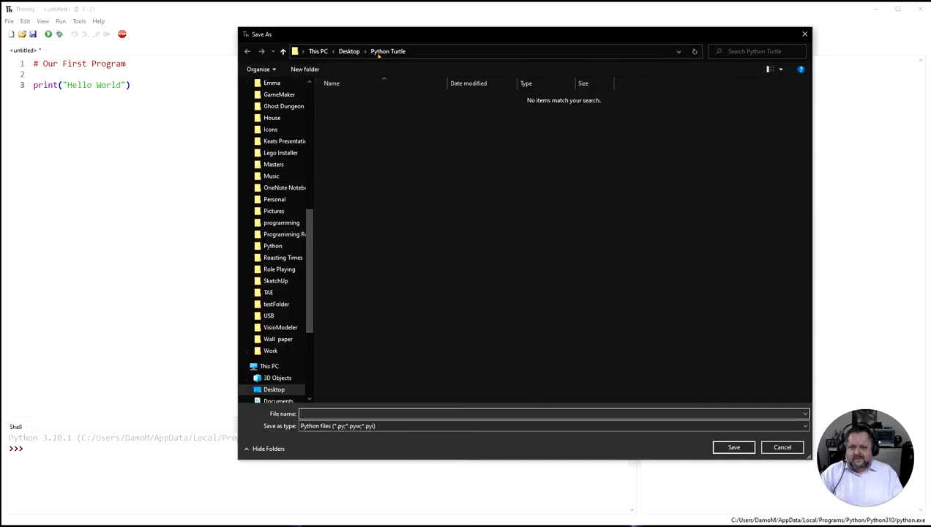
pyautogui.moveTo(424, 339)
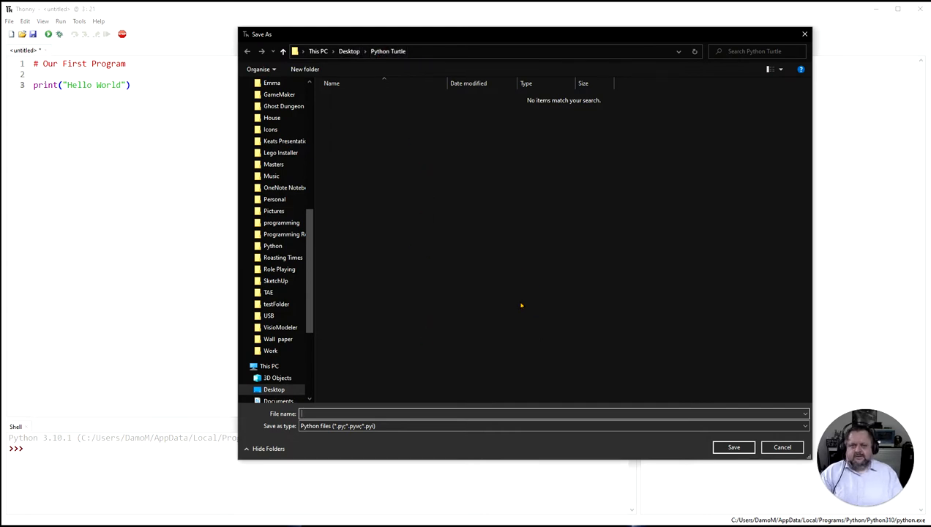
pyautogui.moveTo(399, 147)
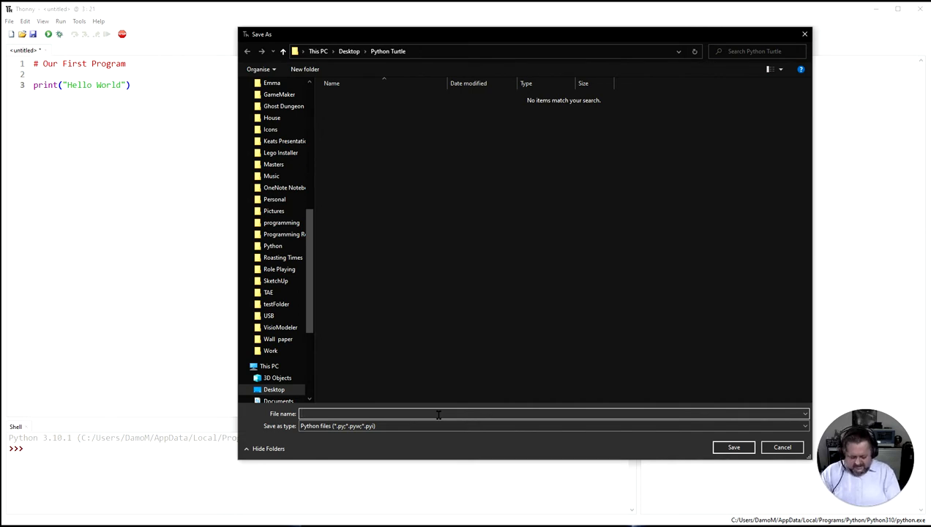
# Step: Enter the file name L1_tut1.py in the save dialog for the Python Turtle folder
pyautogui.write('L1_tut')
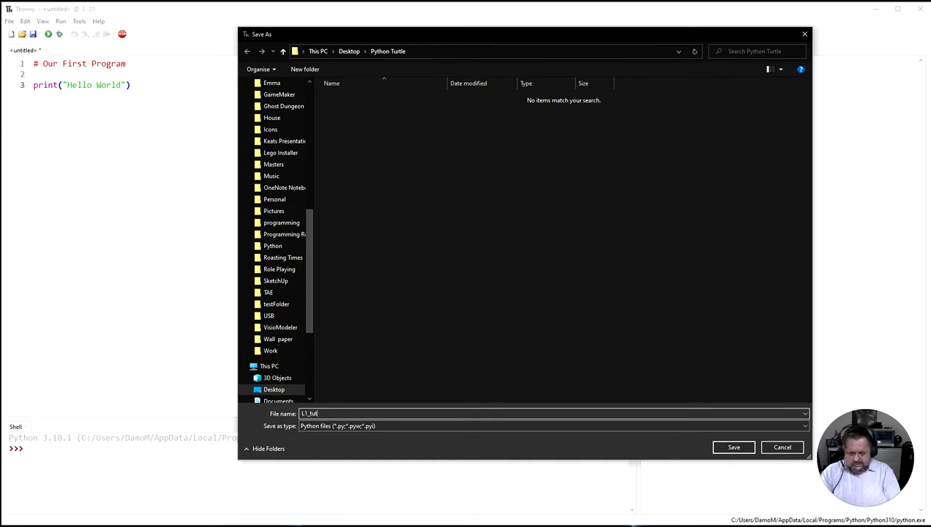
pyautogui.write('1')
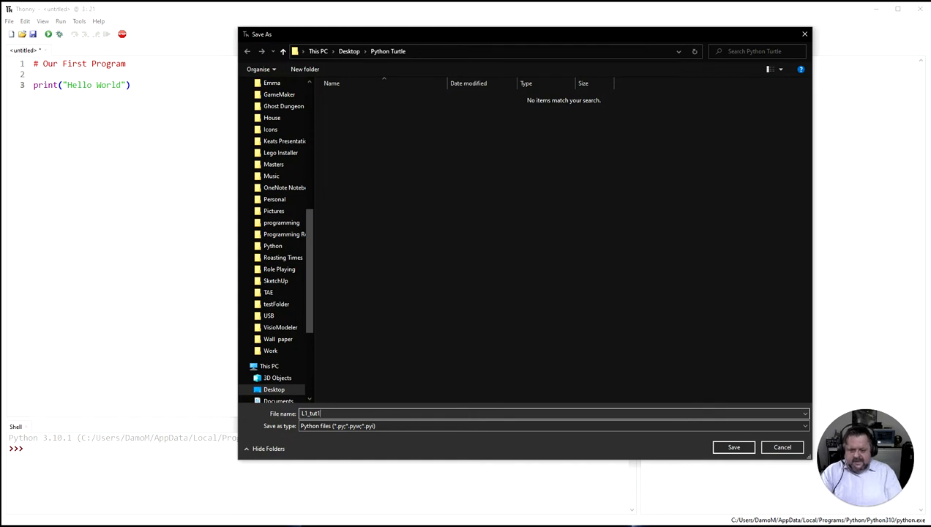
pyautogui.write('.py')
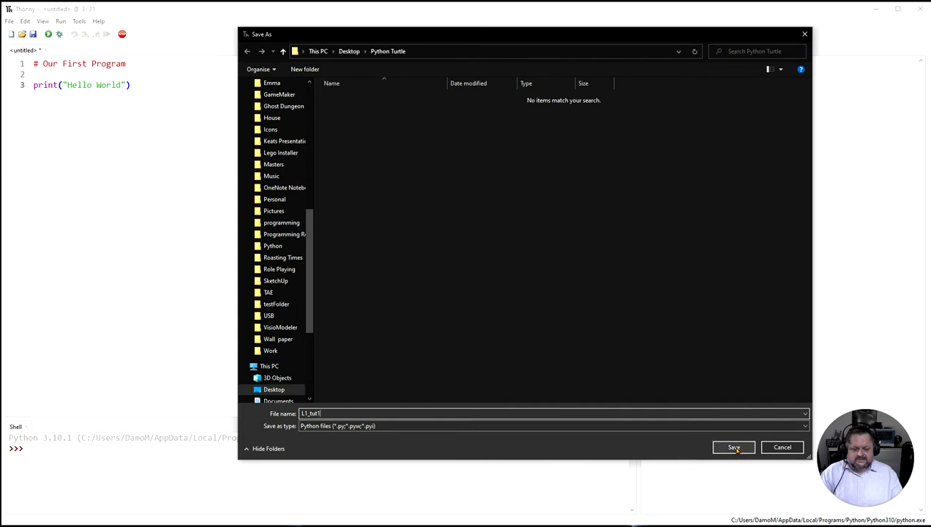
# Step: Save as L1_tut1.py, run it to print Hello World, and highlight the comment line
pyautogui.click(734, 448)
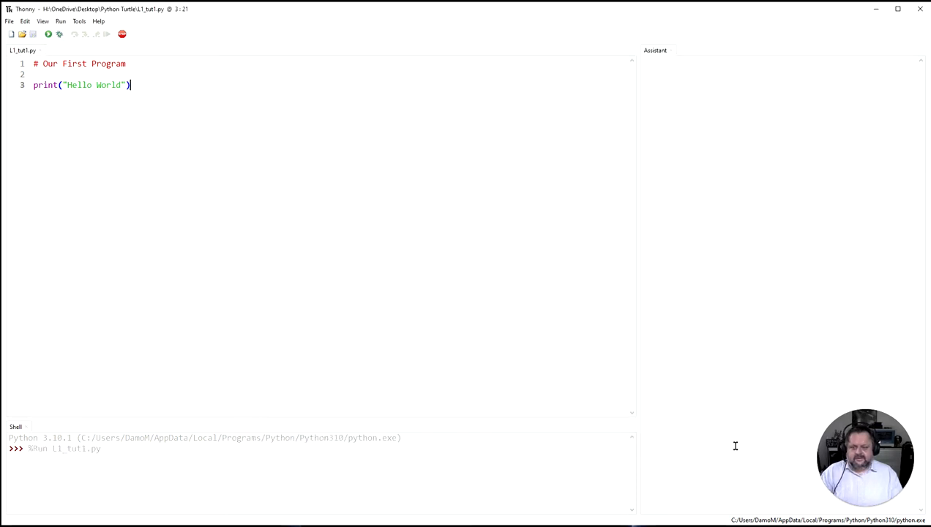
pyautogui.click(47, 35)
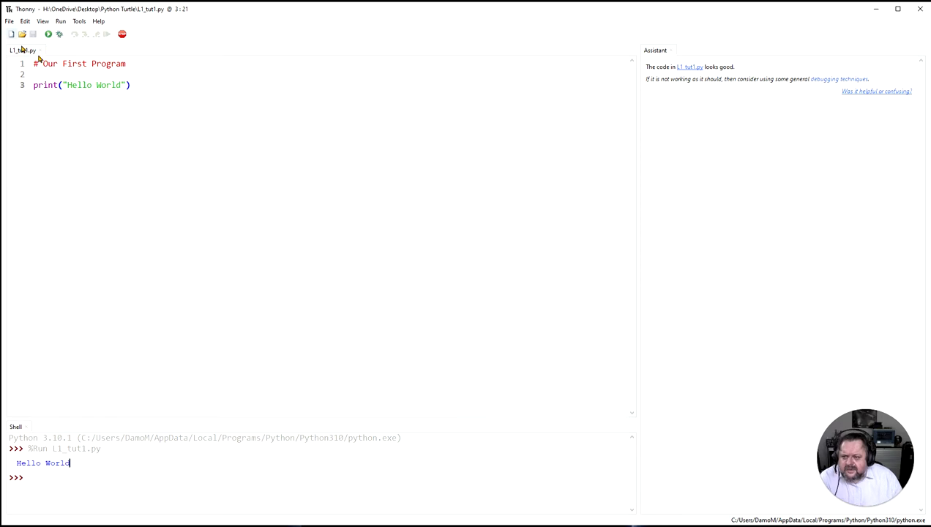
pyautogui.moveTo(33, 63); pyautogui.dragTo(126, 63)
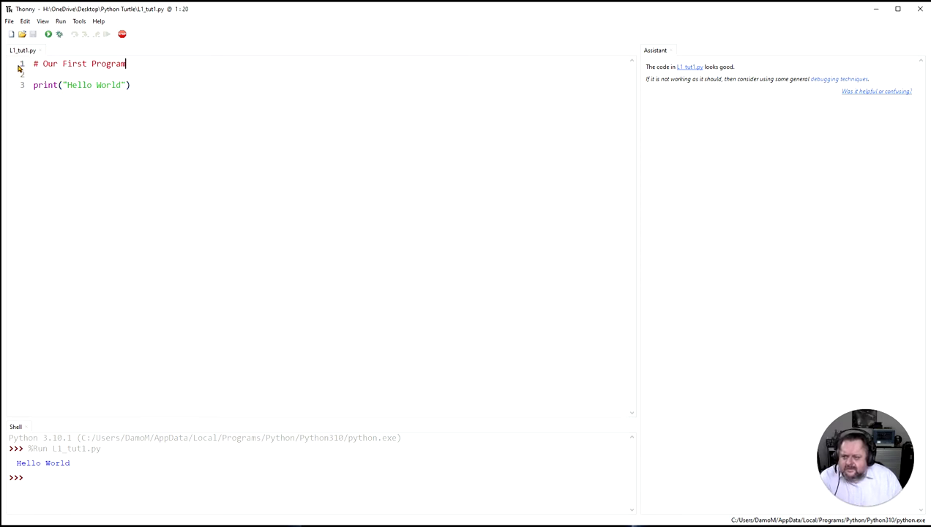
pyautogui.moveTo(42, 63); pyautogui.dragTo(126, 63)
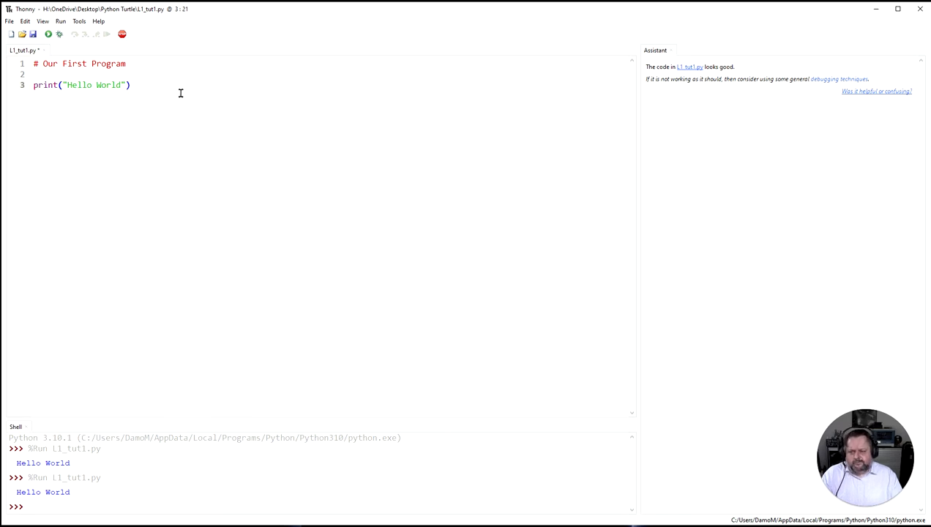
# Step: Misspell print as prit and run, raising NameError: name 'prit' is not defined
pyautogui.doubleClick(44, 84)
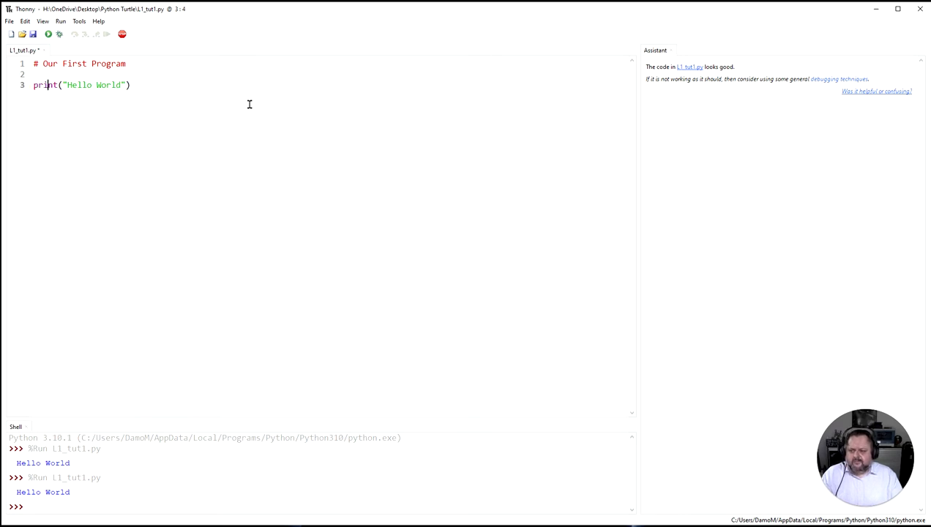
pyautogui.press('BackSpace')
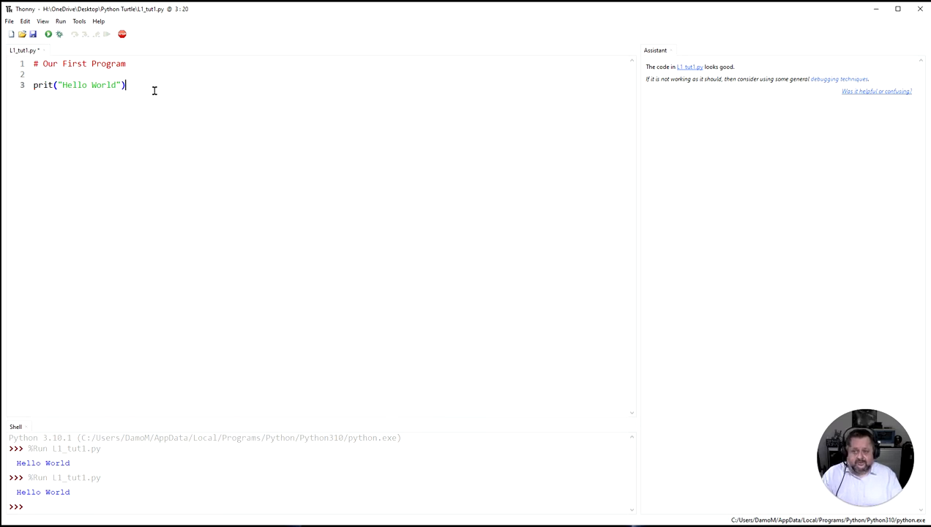
pyautogui.moveTo(46, 36)
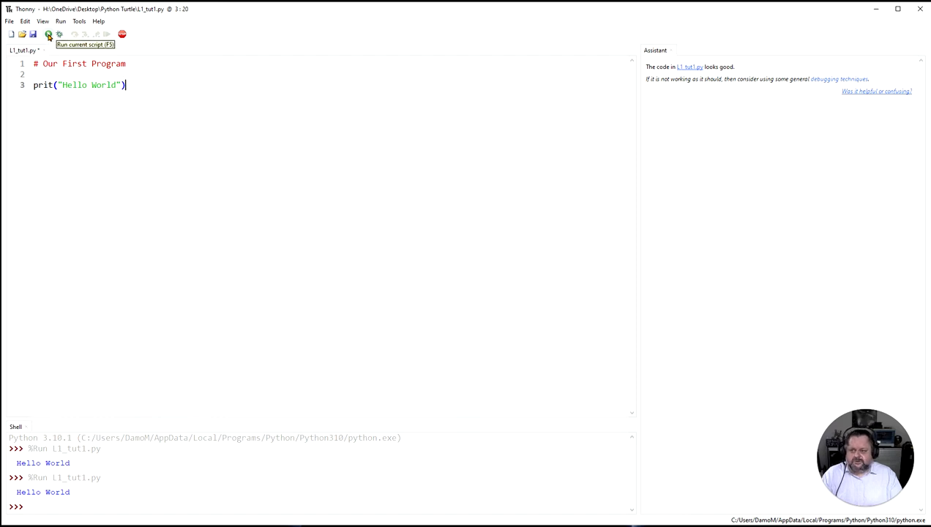
pyautogui.click(46, 35)
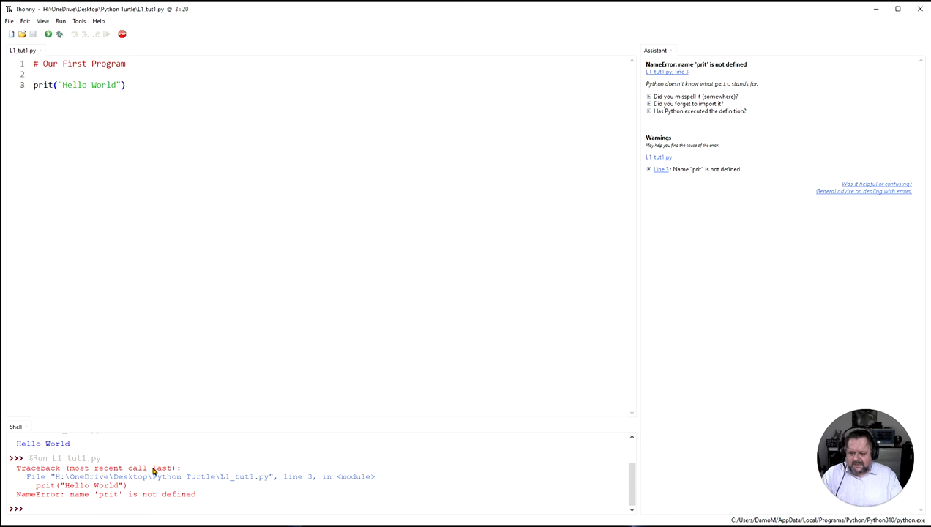
pyautogui.click(126, 85)
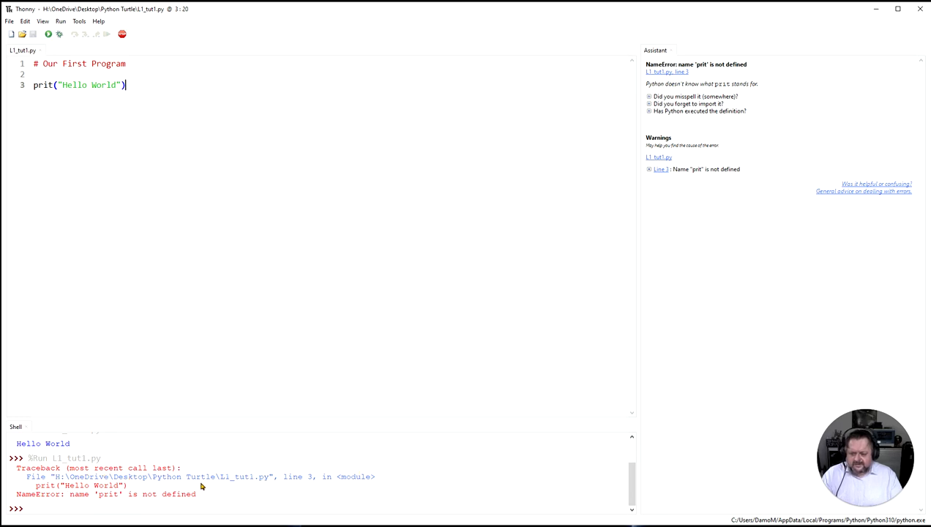
pyautogui.moveTo(277, 500)
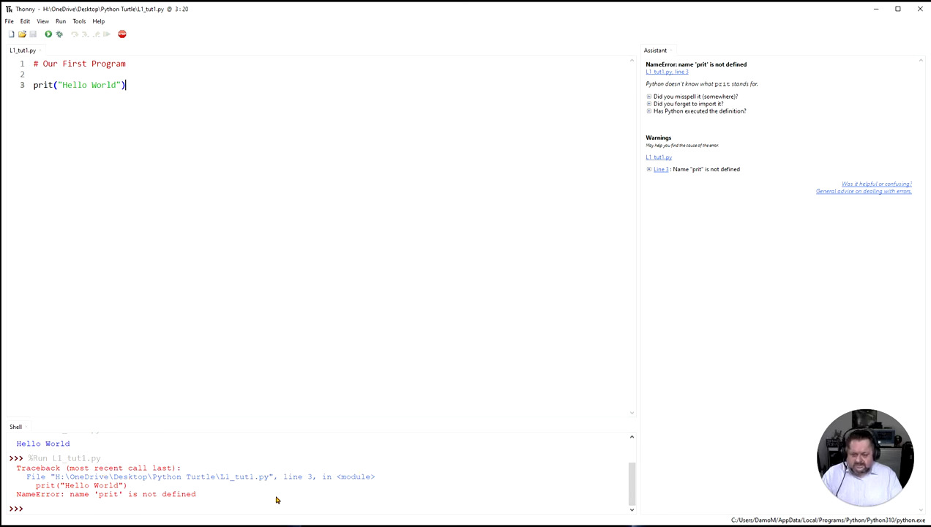
pyautogui.moveTo(232, 489)
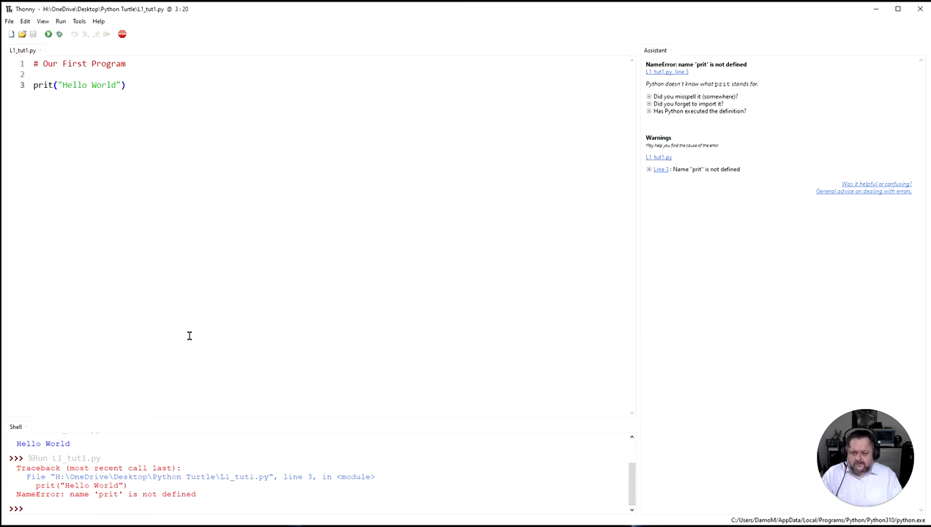
pyautogui.moveTo(342, 493)
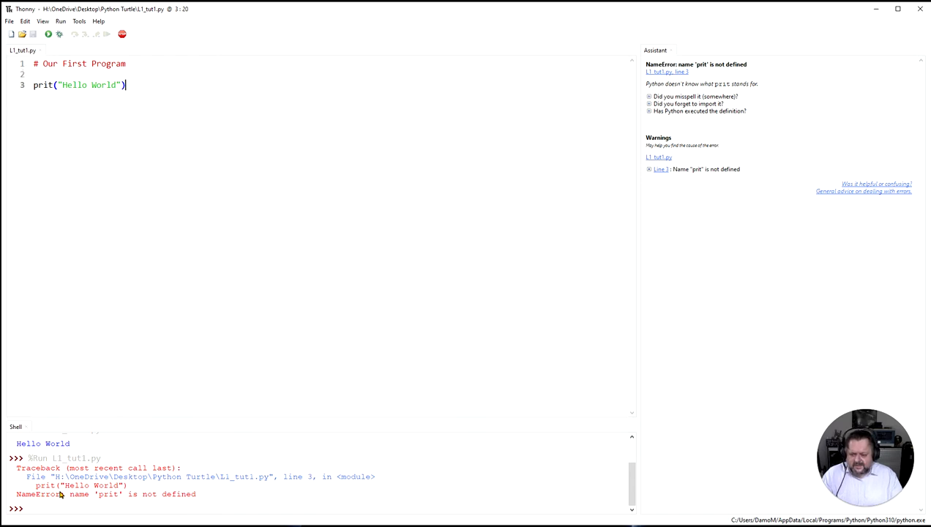
pyautogui.moveTo(114, 505)
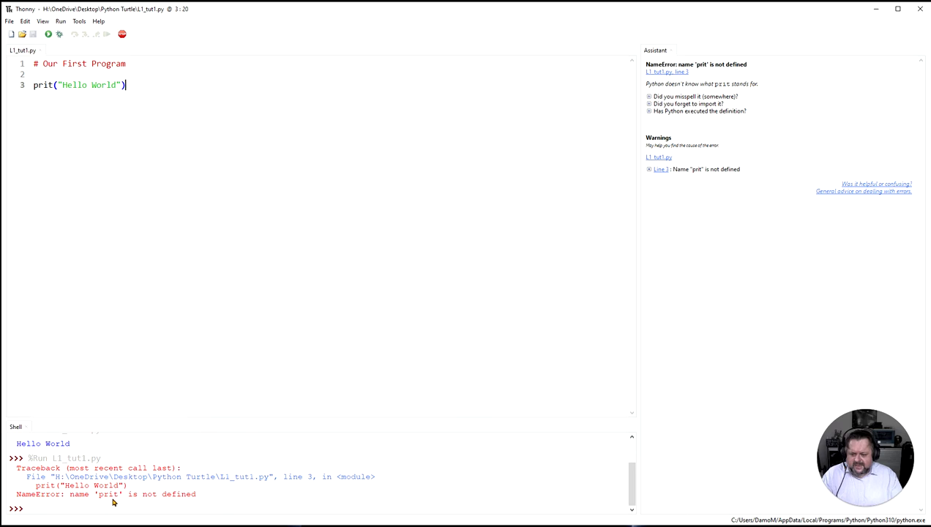
pyautogui.moveTo(186, 500)
pyautogui.write('n')
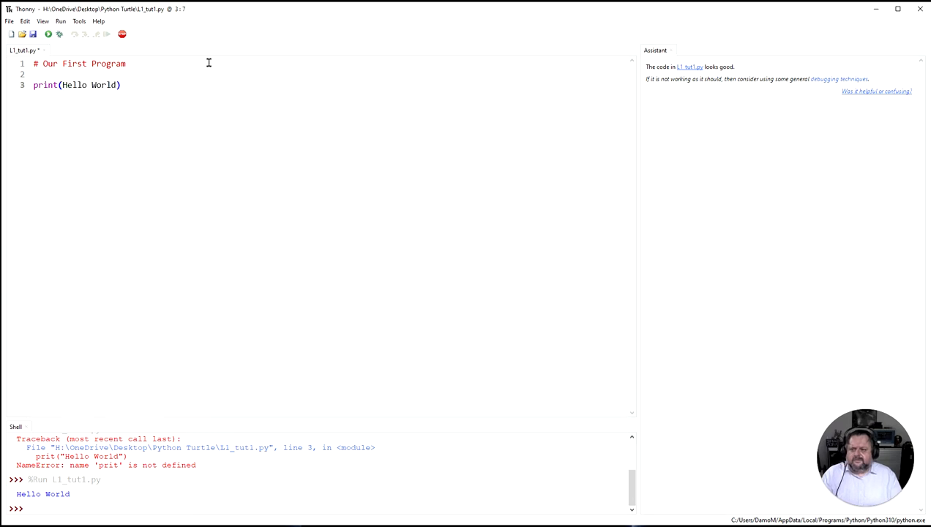
# Step: Run print(Hello World) without quotes, producing an invalid-syntax error
pyautogui.click(123, 85)
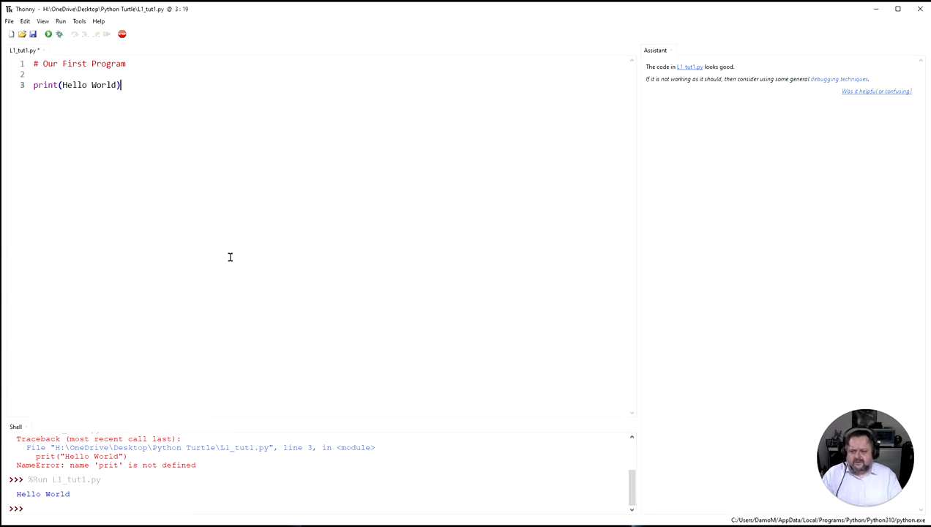
pyautogui.moveTo(60, 506)
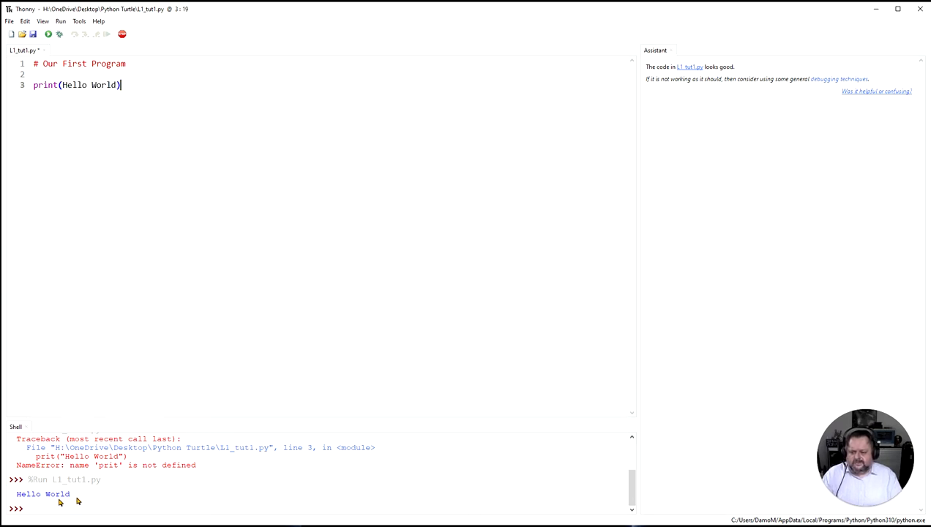
pyautogui.click(47, 35)
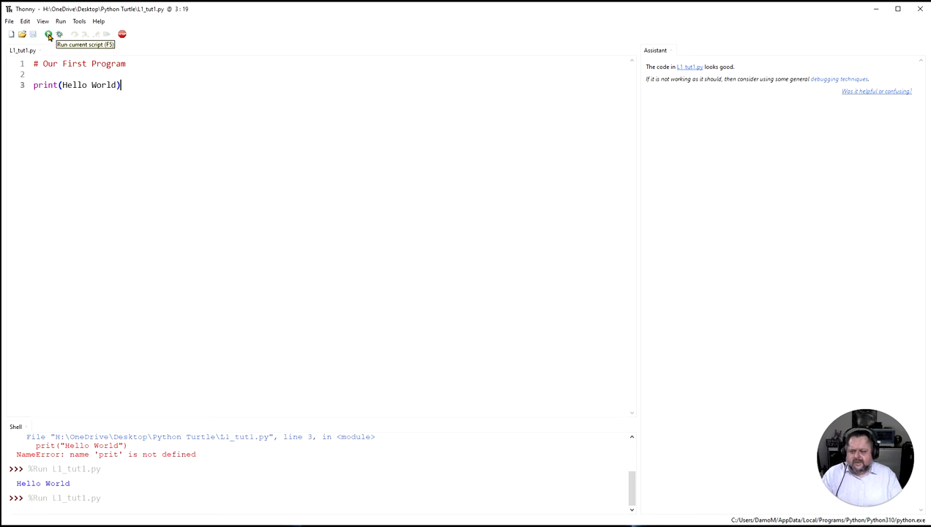
pyautogui.click(46, 35)
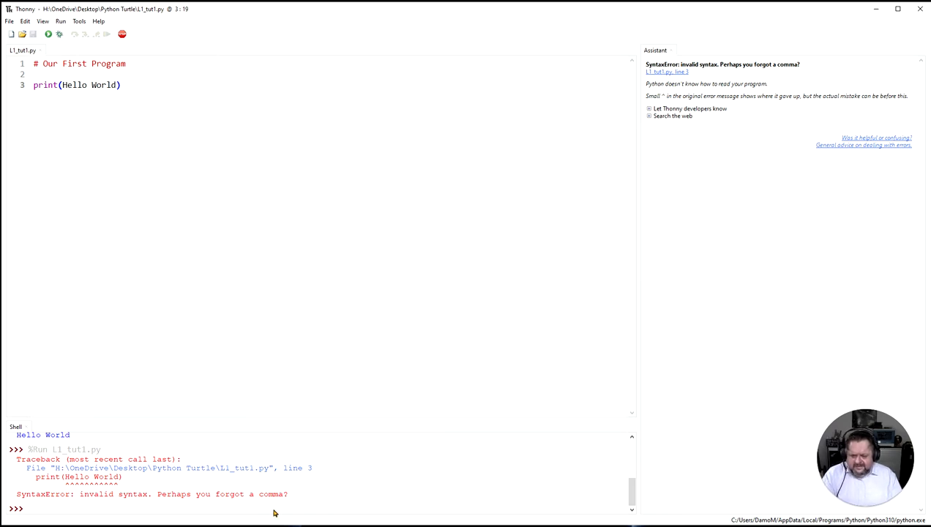
pyautogui.moveTo(331, 497)
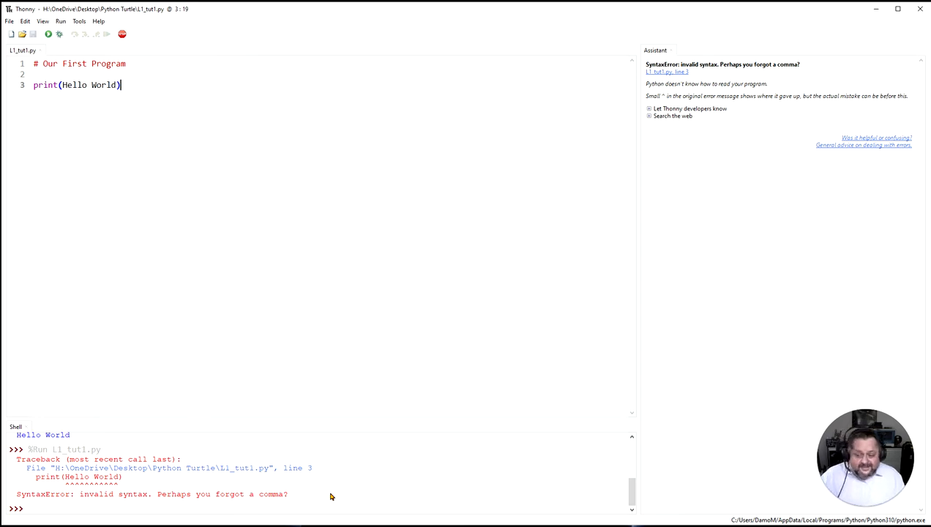
pyautogui.moveTo(67, 491)
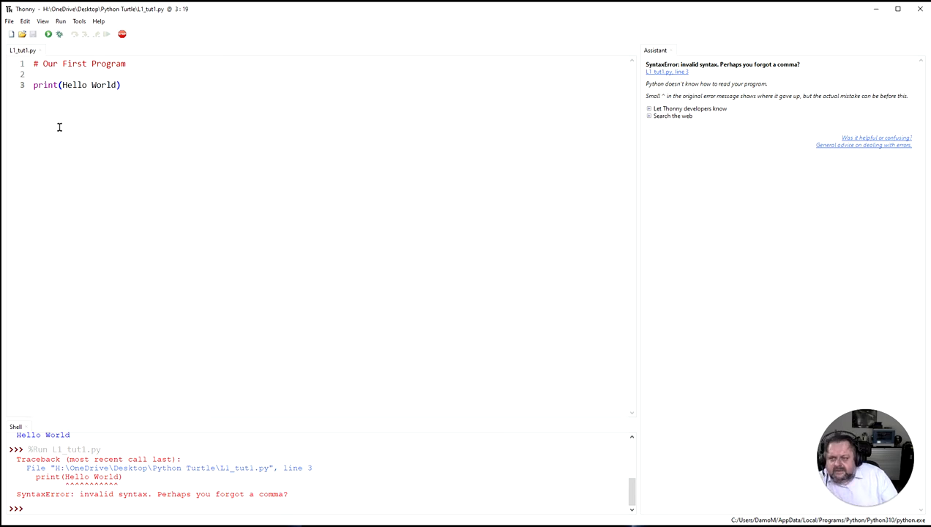
# Step: Restore the double quotes so line 3 reads print("Hello World") again
pyautogui.click(65, 83)
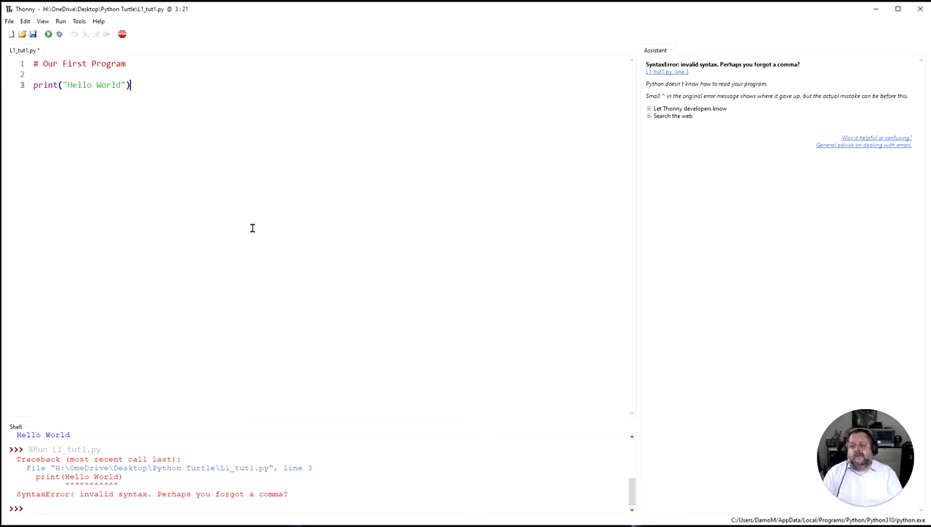
pyautogui.moveTo(246, 205)
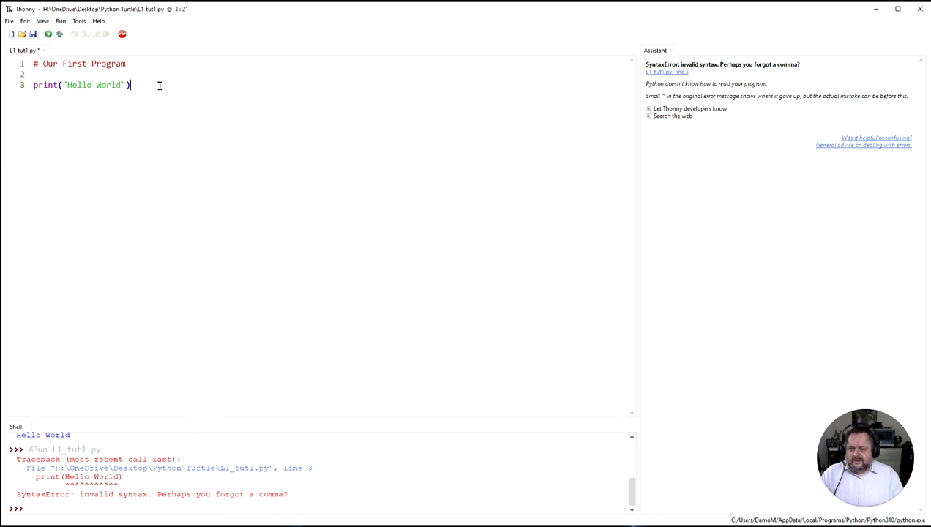
# Step: Remove the parentheses to show the missing-parentheses error, then retype the opening one
pyautogui.press('BackSpace')
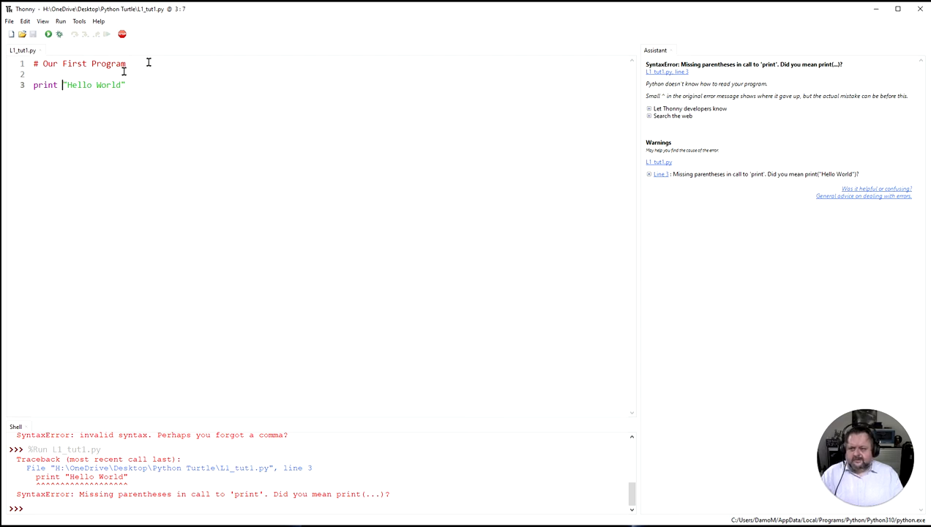
pyautogui.write('(')
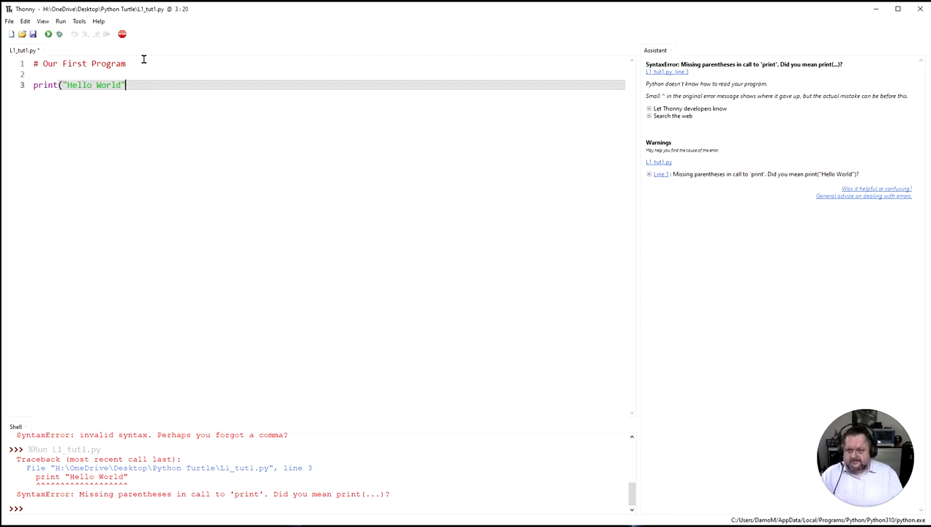
pyautogui.write(')')
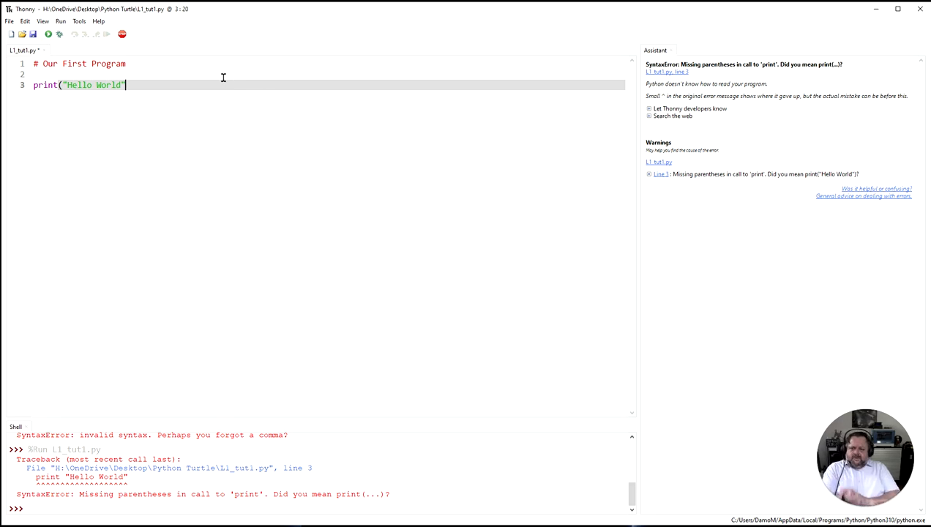
pyautogui.moveTo(47, 35)
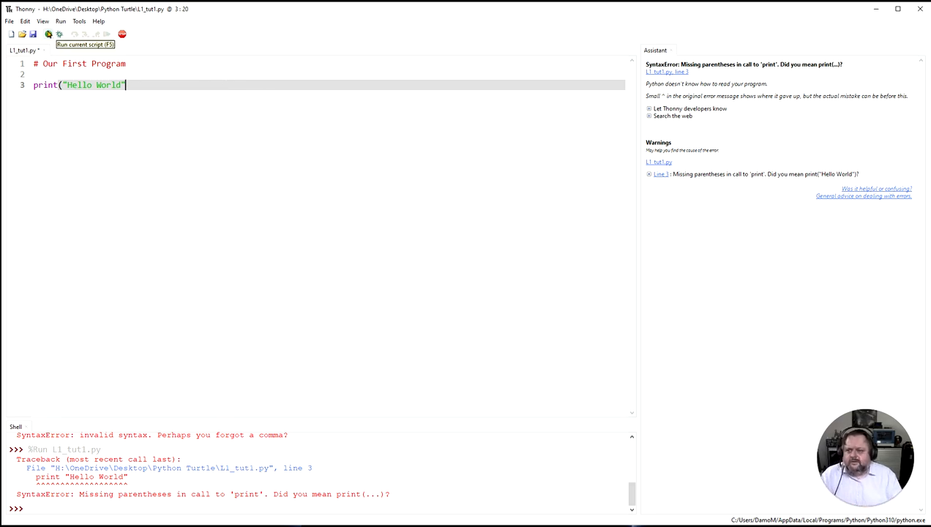
# Step: Run to show "'(' was never closed", then add the closing parenthesis back
pyautogui.click(47, 36)
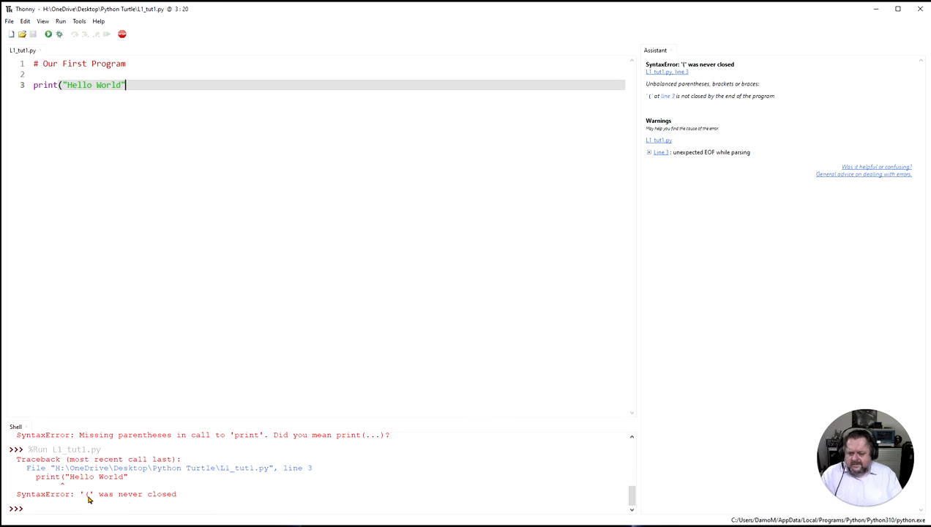
pyautogui.moveTo(149, 494)
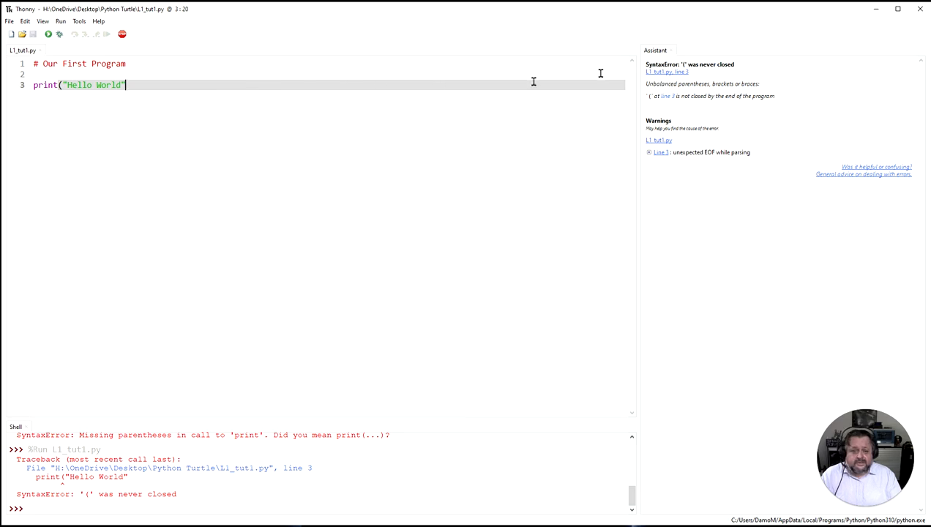
pyautogui.moveTo(474, 90)
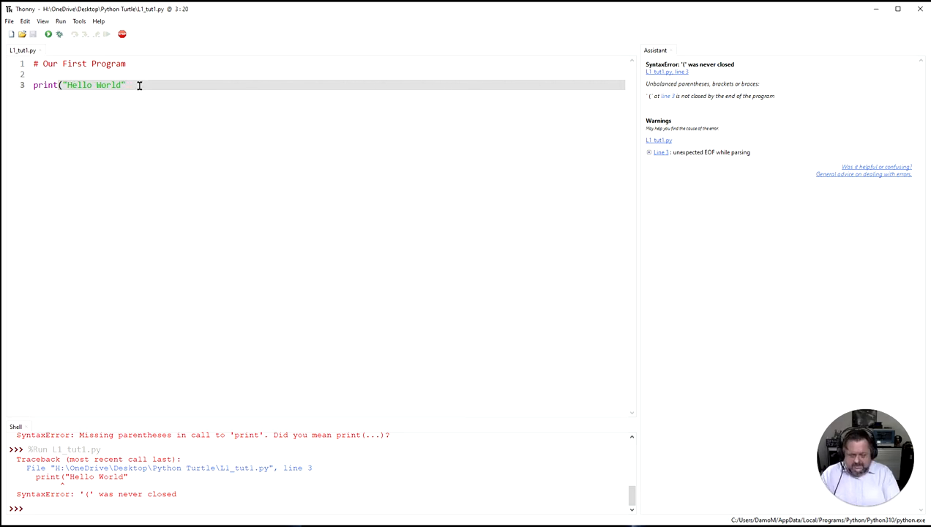
pyautogui.write(')')
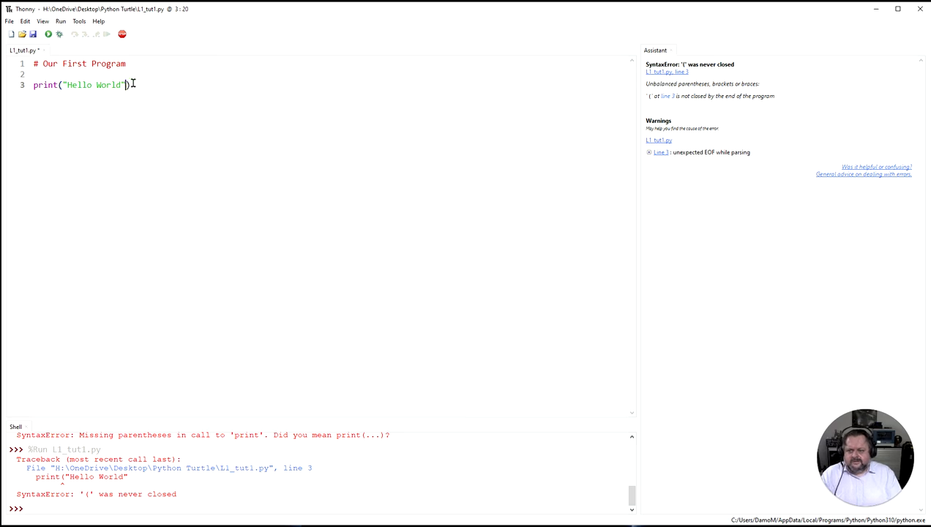
pyautogui.press('Backspace')
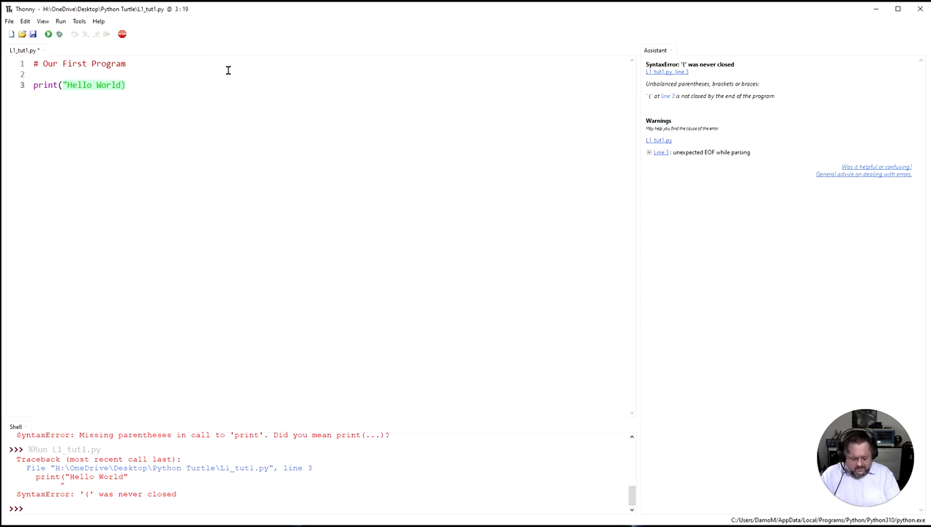
pyautogui.write(')')
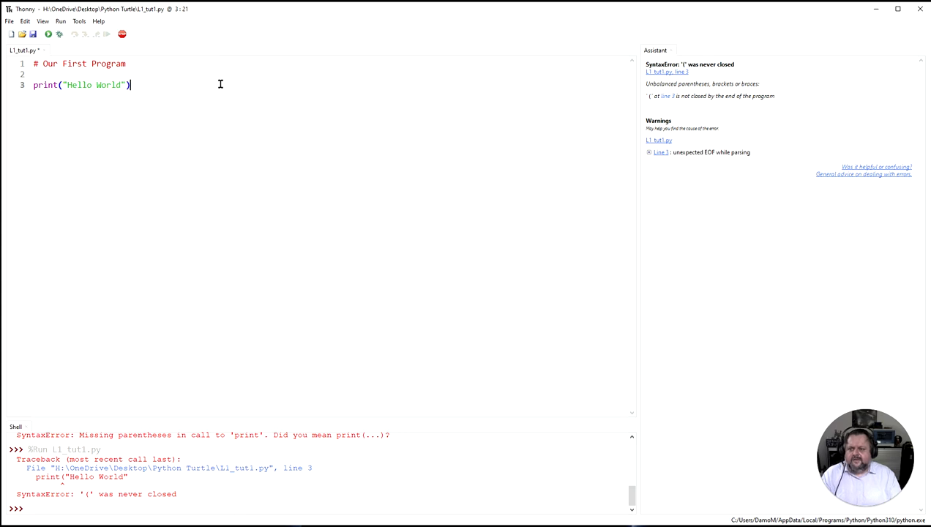
# Step: Run the fixed print("Hello World") script so the Shell prints Hello World and the Assistant approves
pyautogui.click(47, 35)
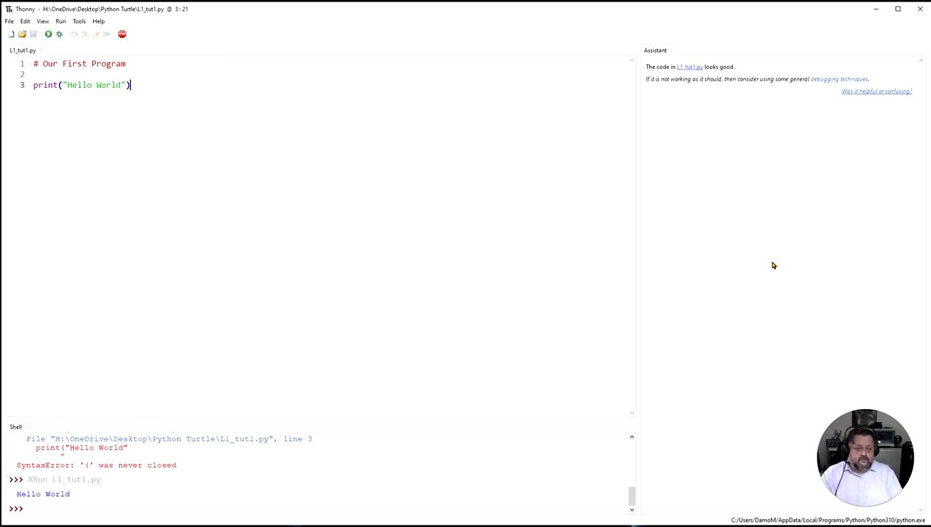
pyautogui.moveTo(736, 255)
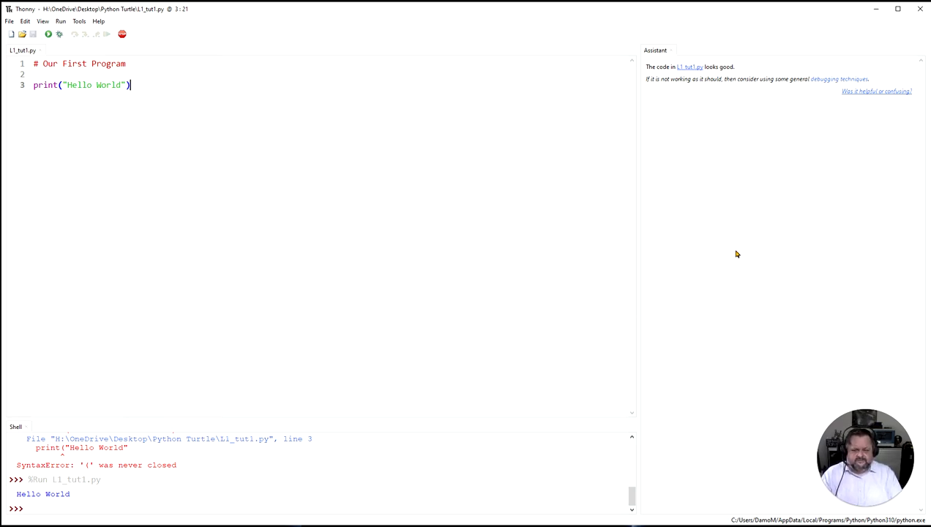